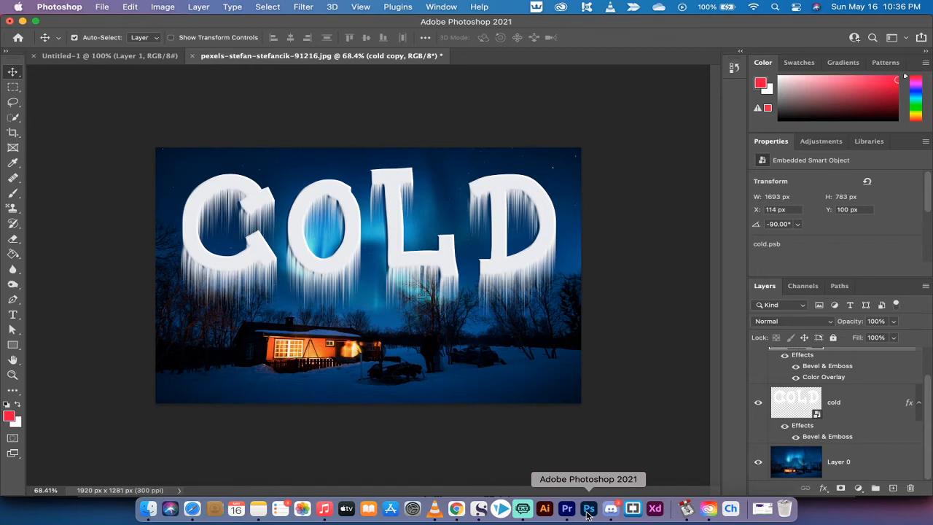
mouse_move(689, 406)
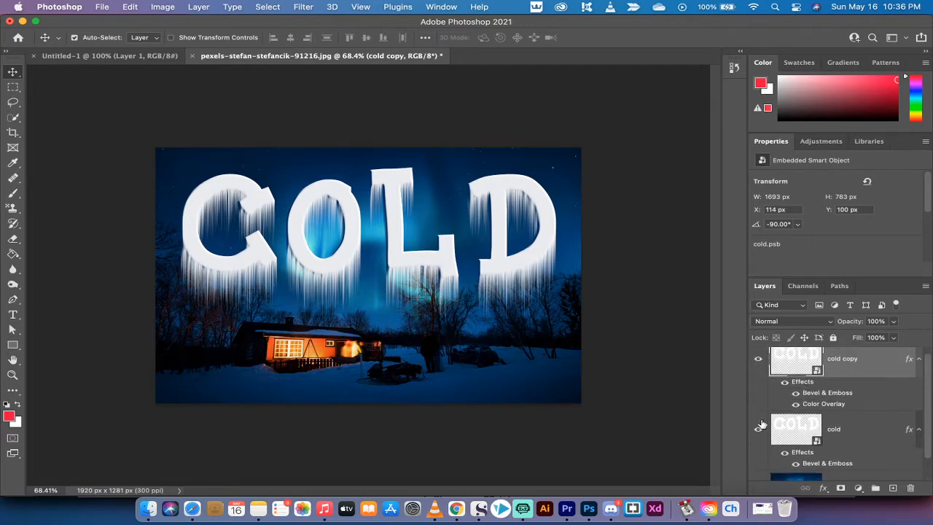
Step: Add a large white COLD type layer and position it across the aurora sky
scroll(down, 3)
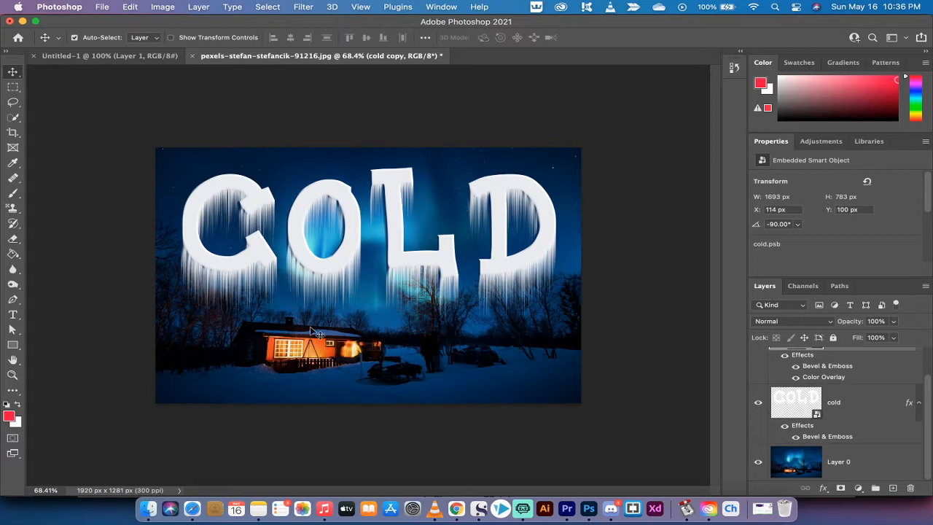
mouse_move(688, 346)
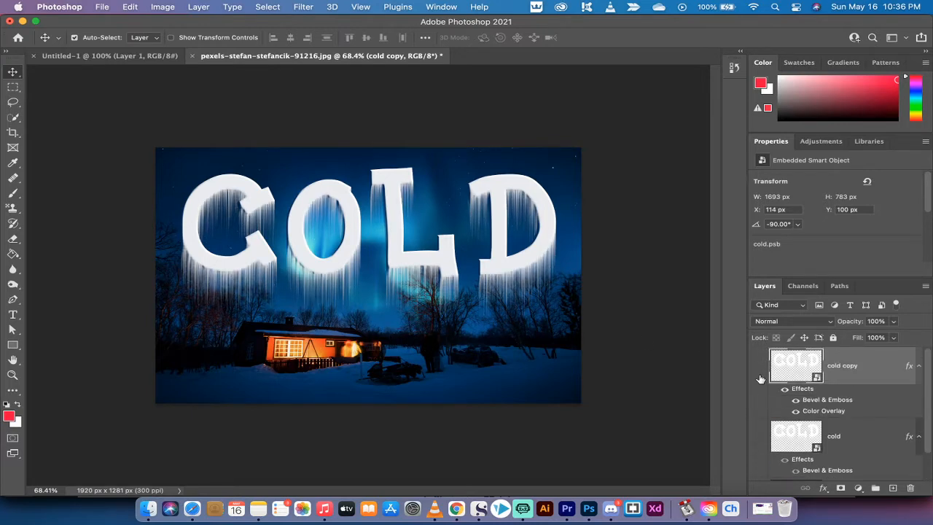
click(758, 366)
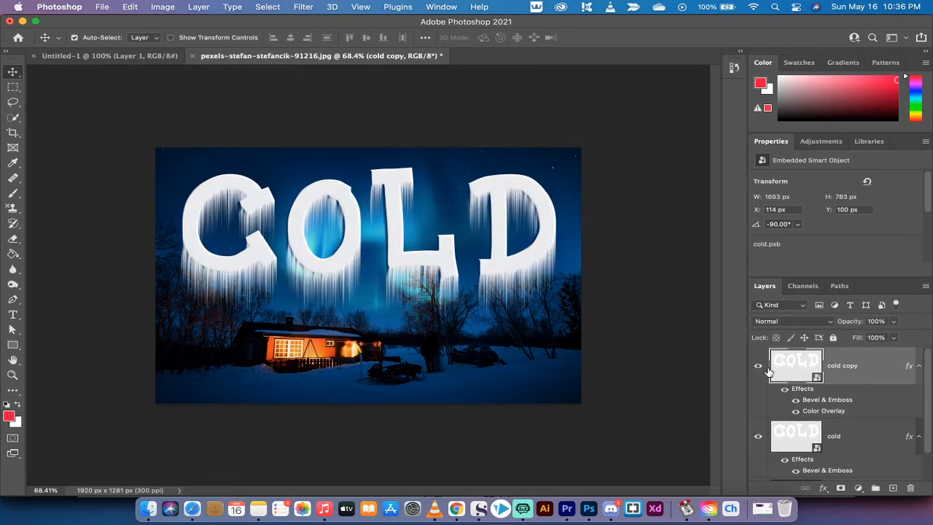
mouse_move(836, 365)
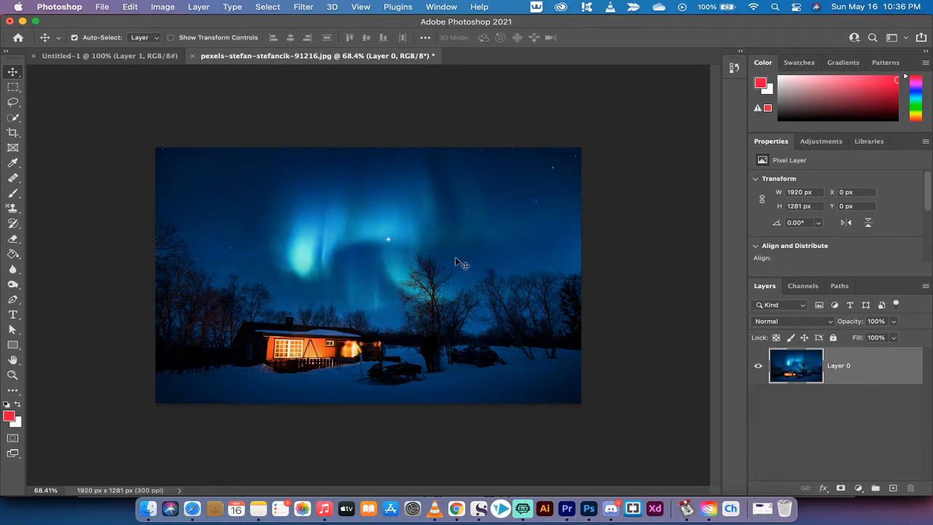
mouse_move(6, 127)
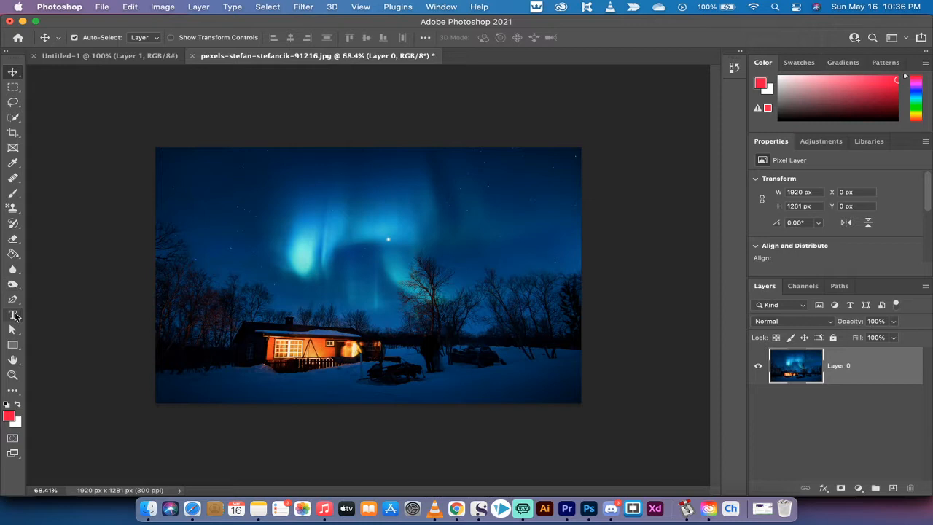
click(13, 314)
text(COLD)
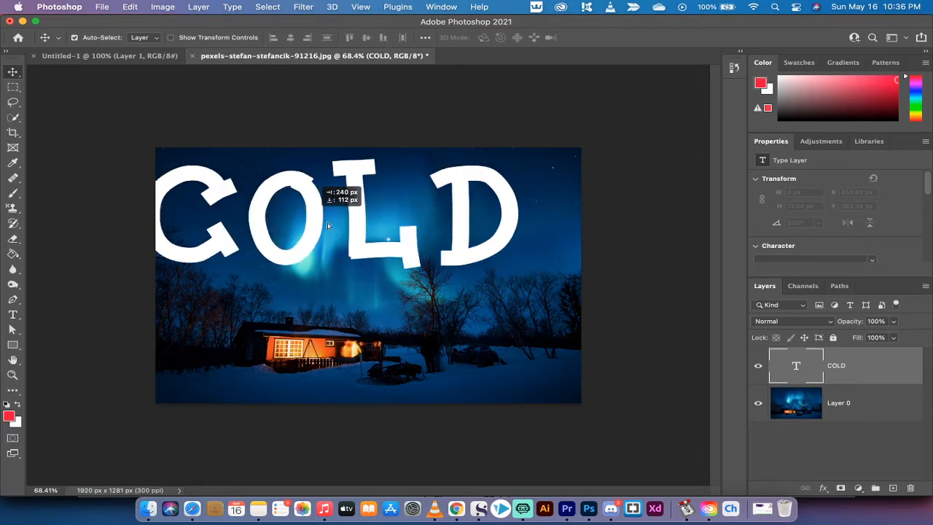
drag(328, 211, 354, 232)
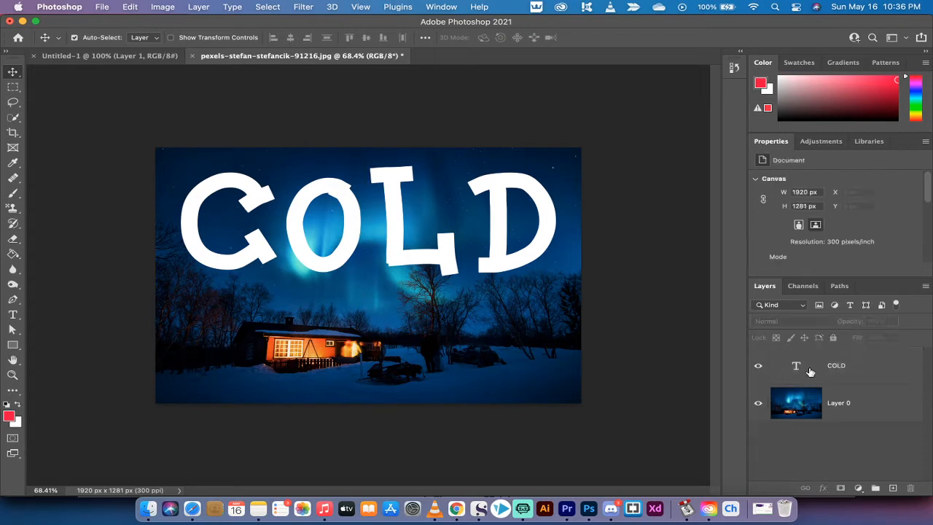
click(836, 366)
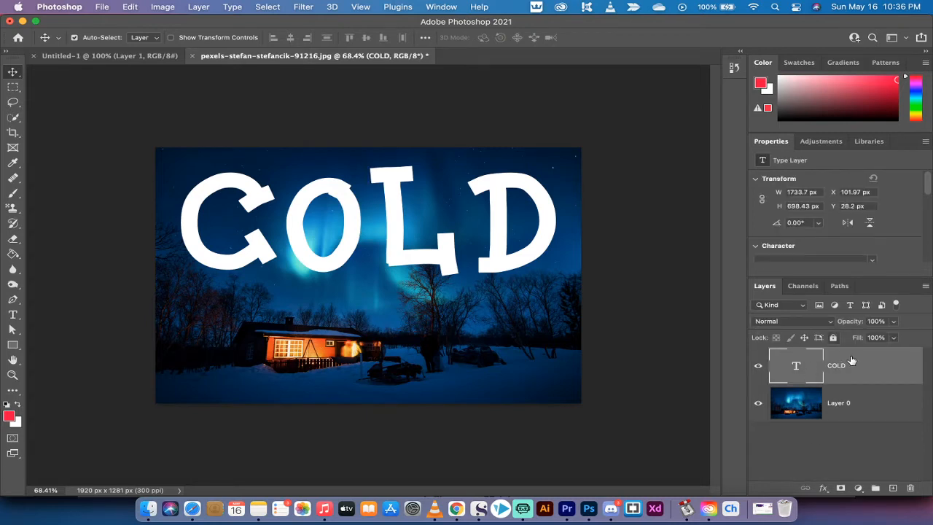
Step: Convert the white COLD type layer to an embedded smart object from its layer menu
right_click(839, 365)
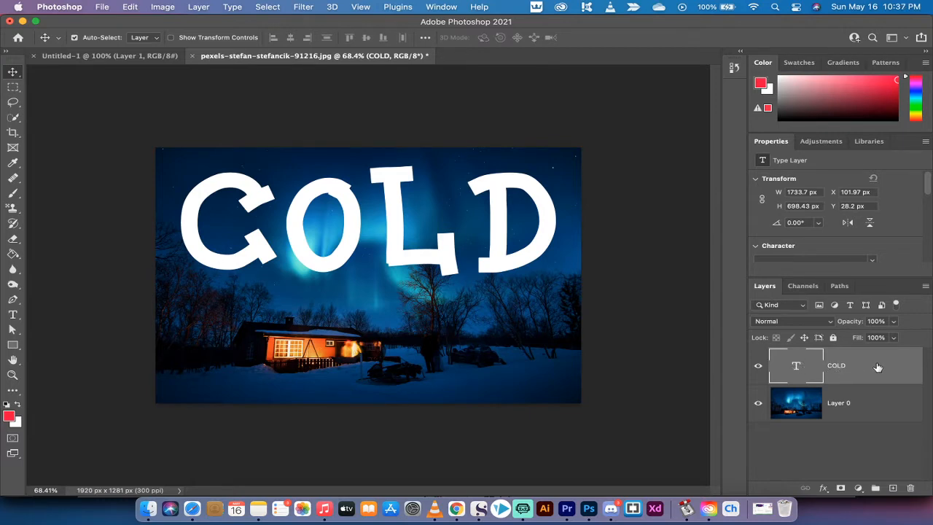
right_click(837, 365)
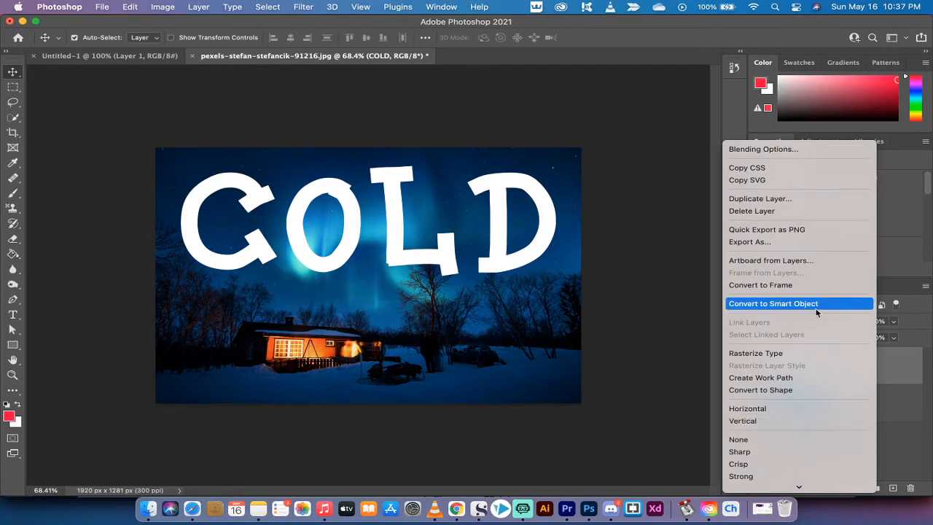
click(773, 303)
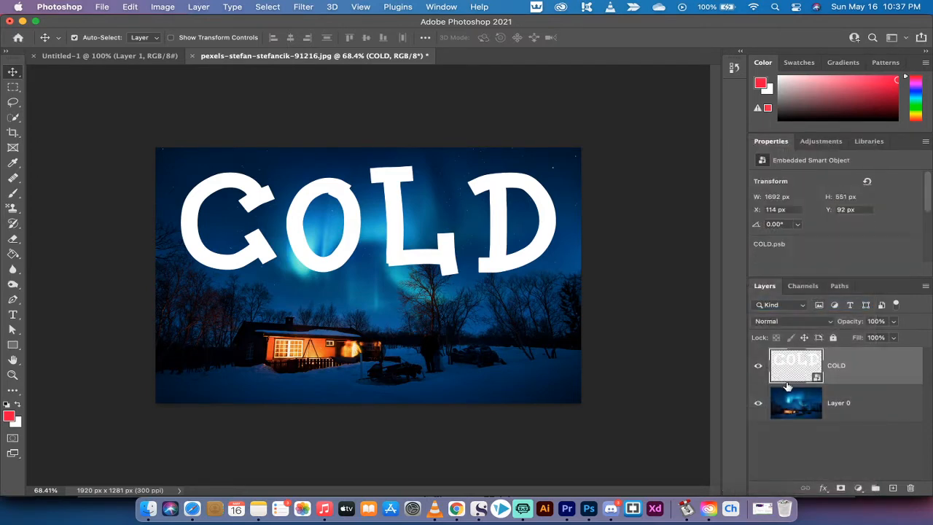
mouse_move(652, 336)
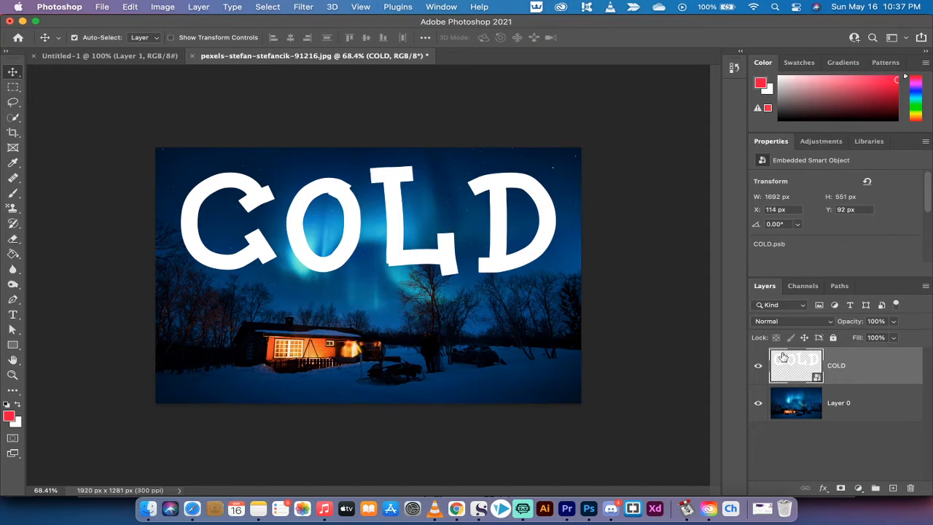
mouse_move(797, 364)
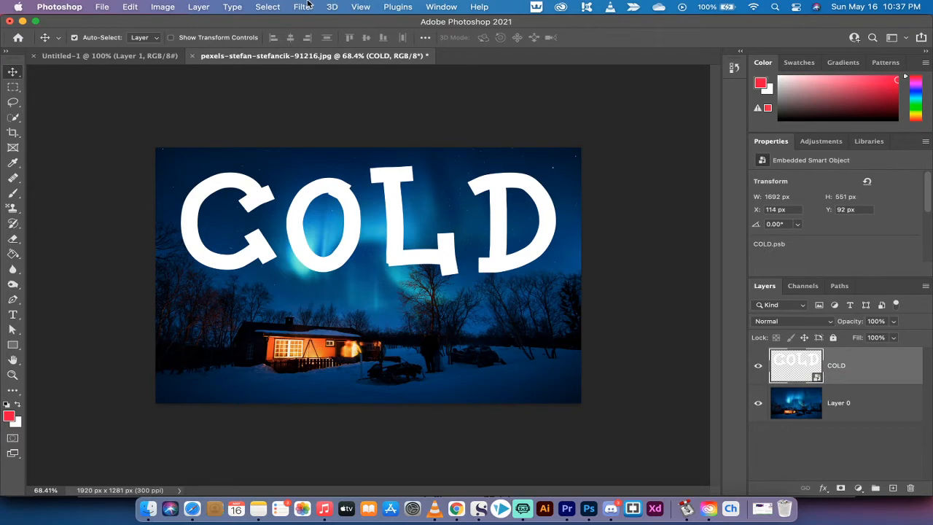
click(303, 7)
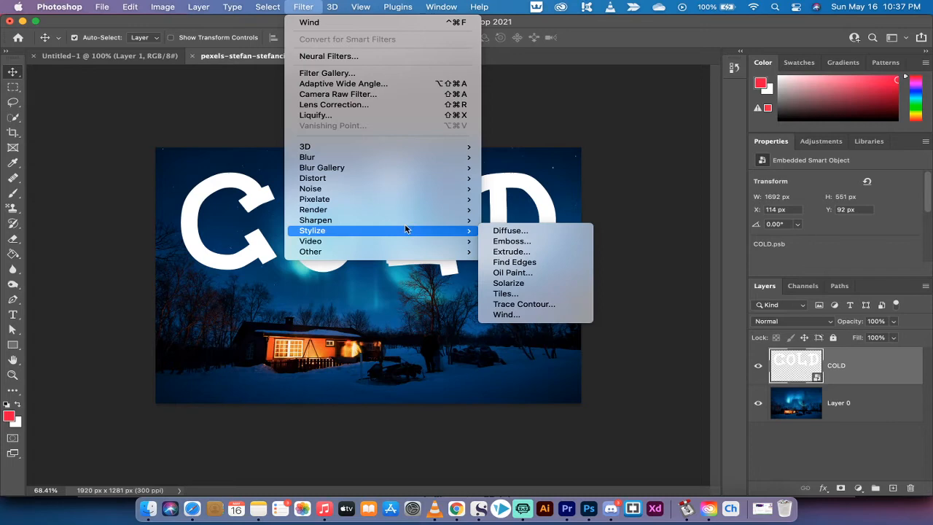
mouse_move(506, 314)
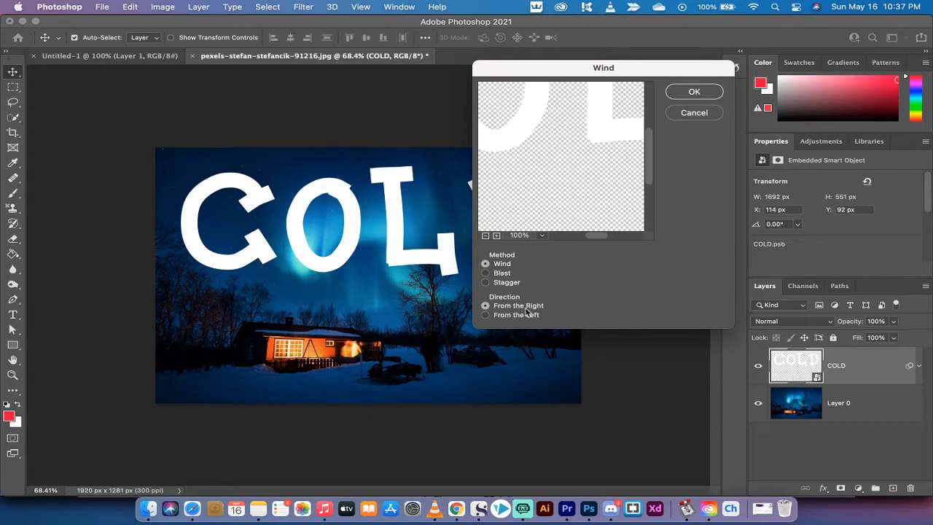
mouse_move(506, 279)
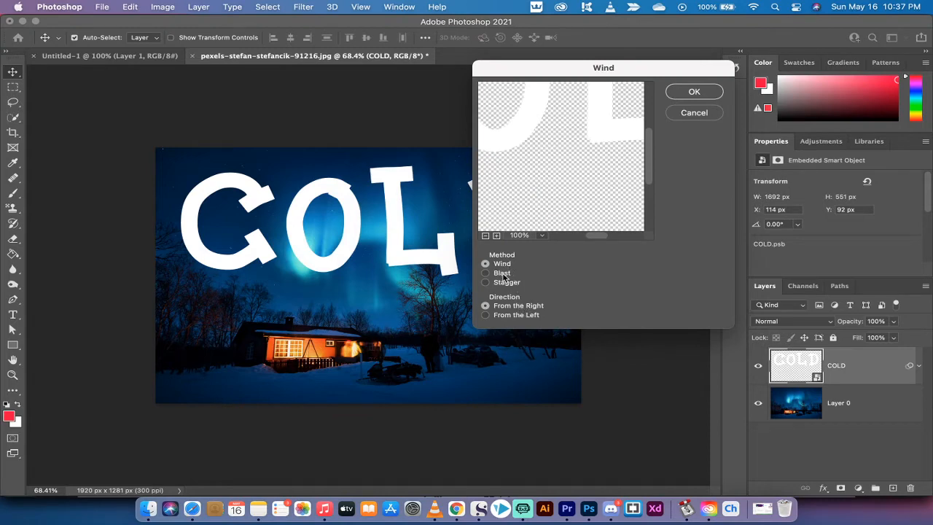
mouse_move(521, 282)
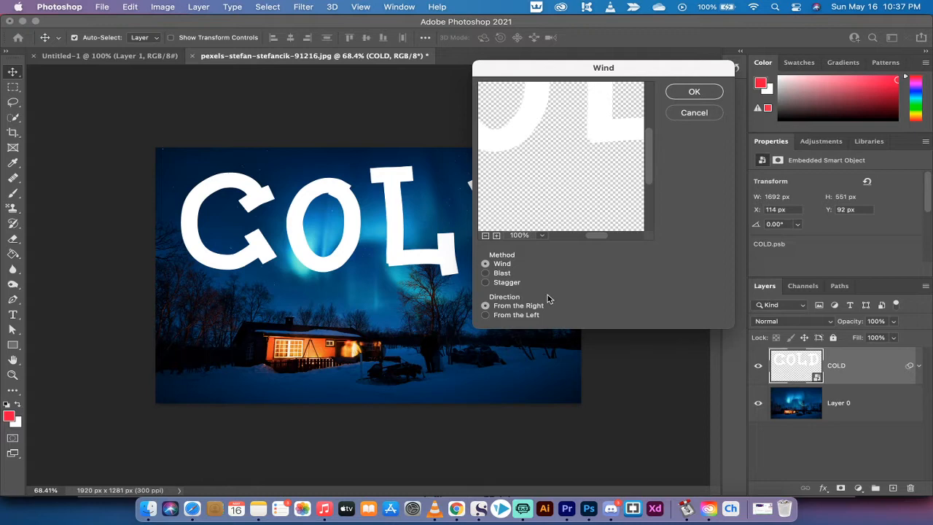
mouse_move(387, 233)
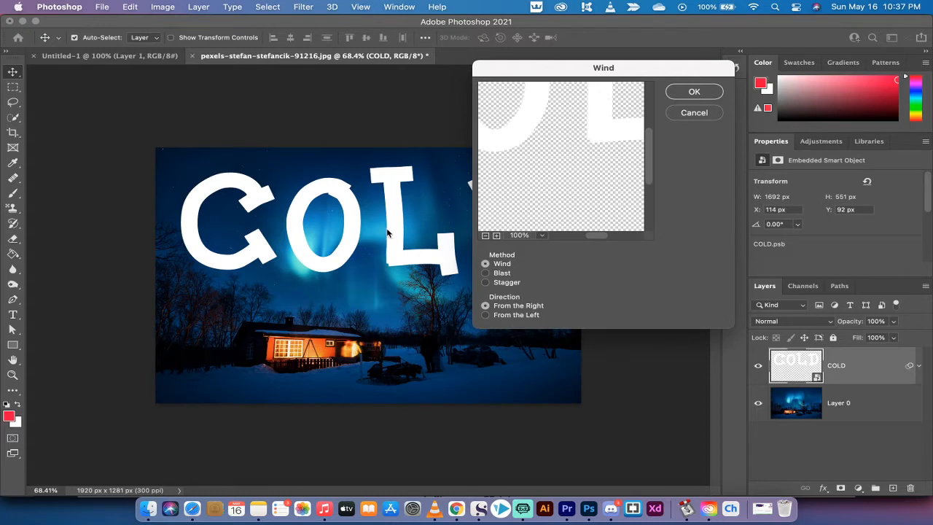
mouse_move(383, 246)
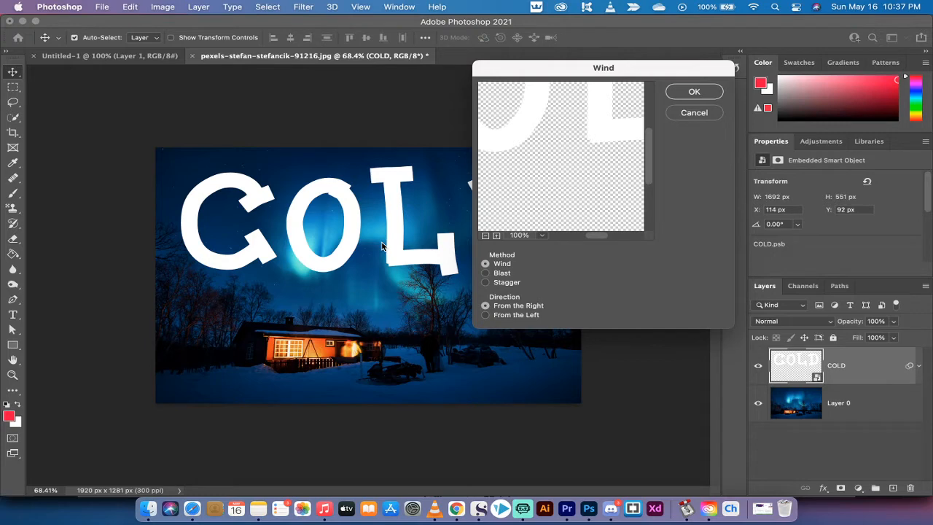
mouse_move(307, 214)
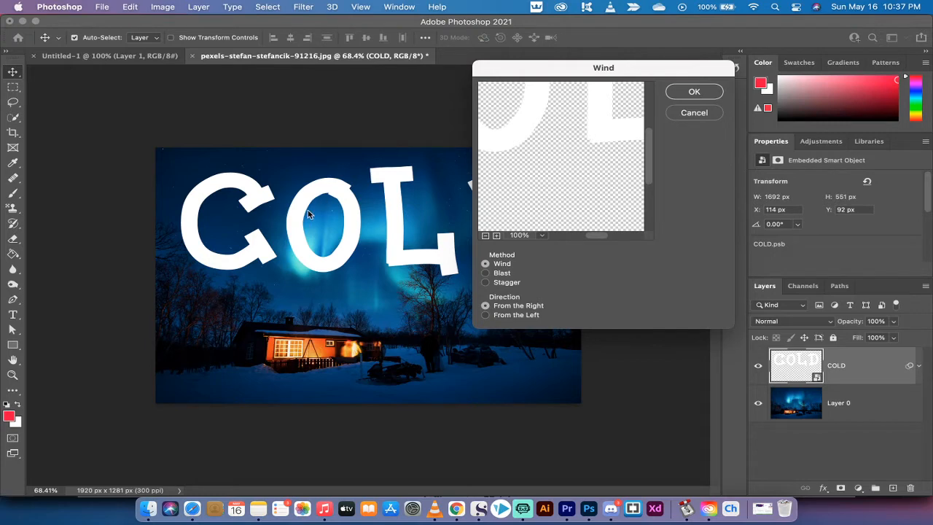
mouse_move(324, 292)
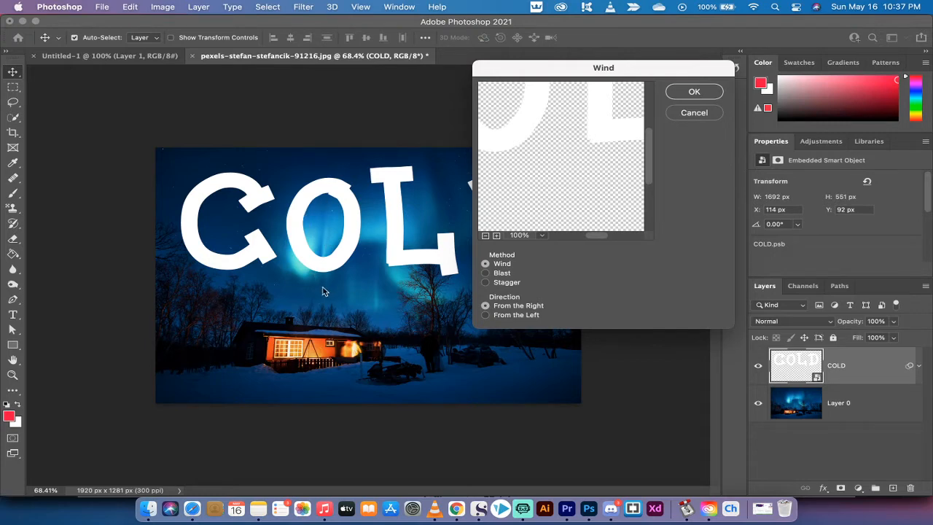
mouse_move(685, 169)
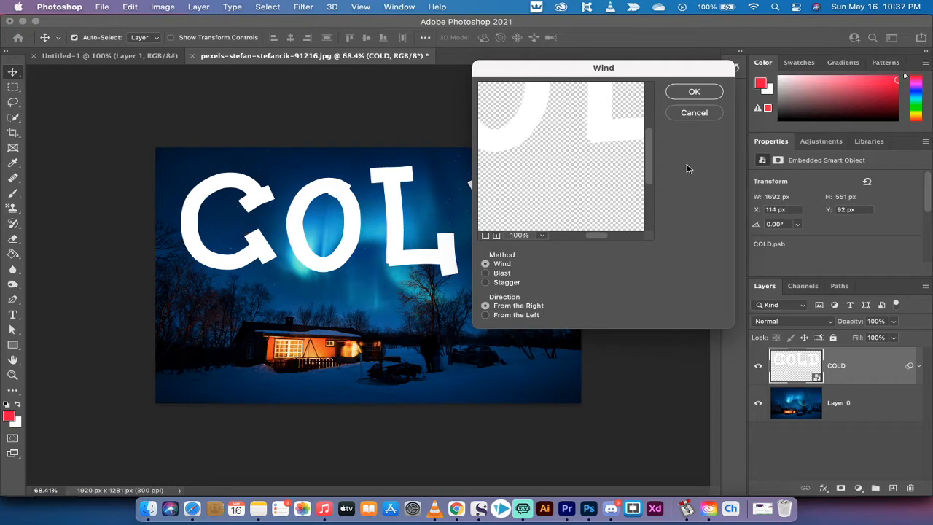
mouse_move(694, 112)
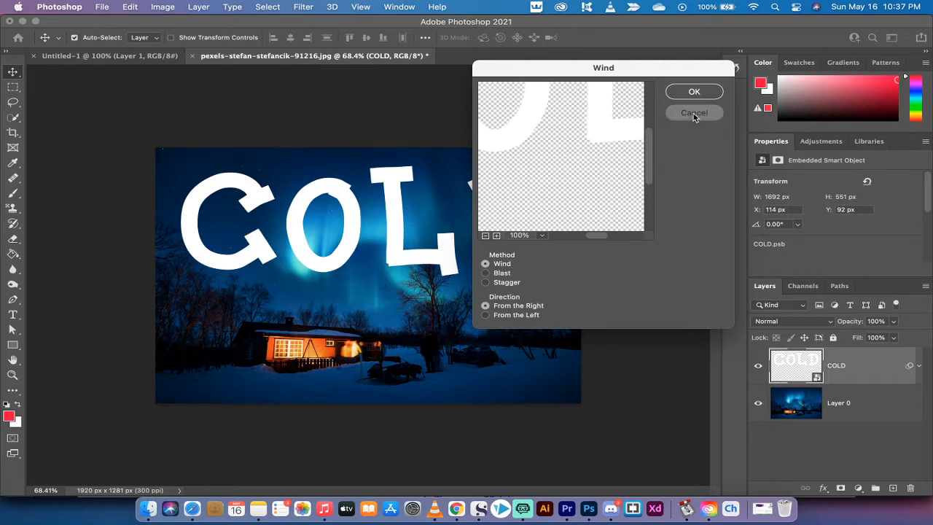
click(694, 113)
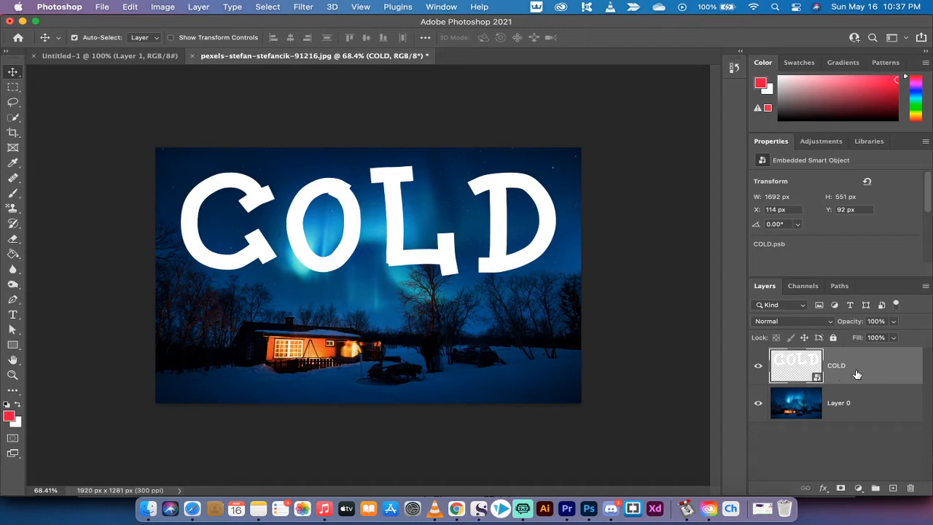
Step: Rotate the whole canvas 90° clockwise so COLD stands vertical
click(162, 6)
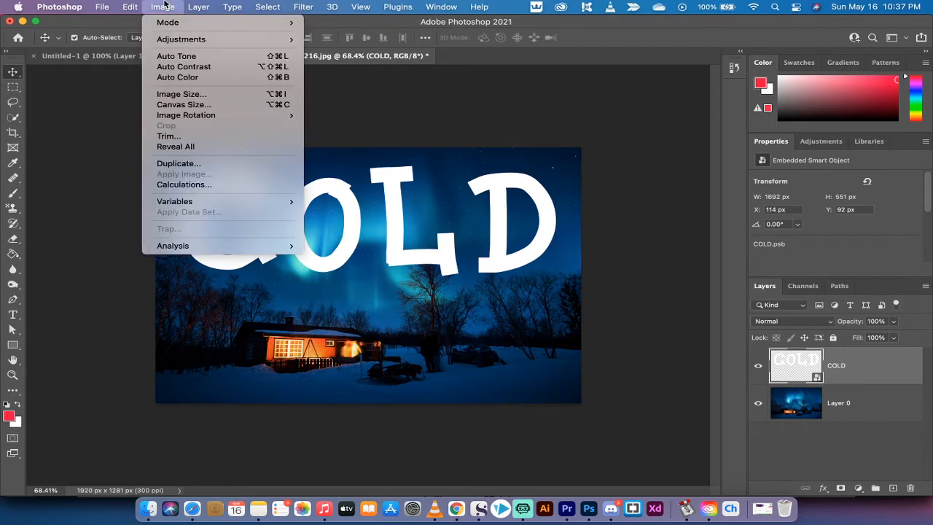
mouse_move(186, 115)
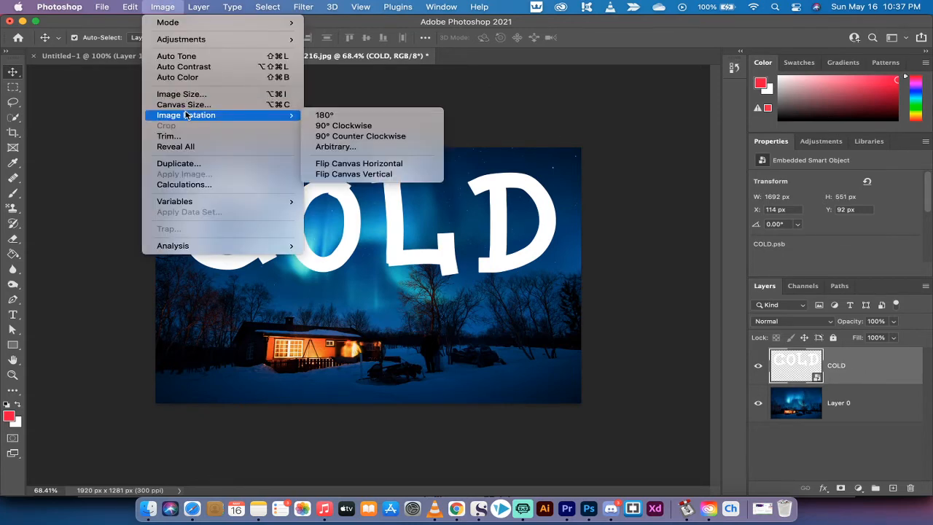
mouse_move(343, 125)
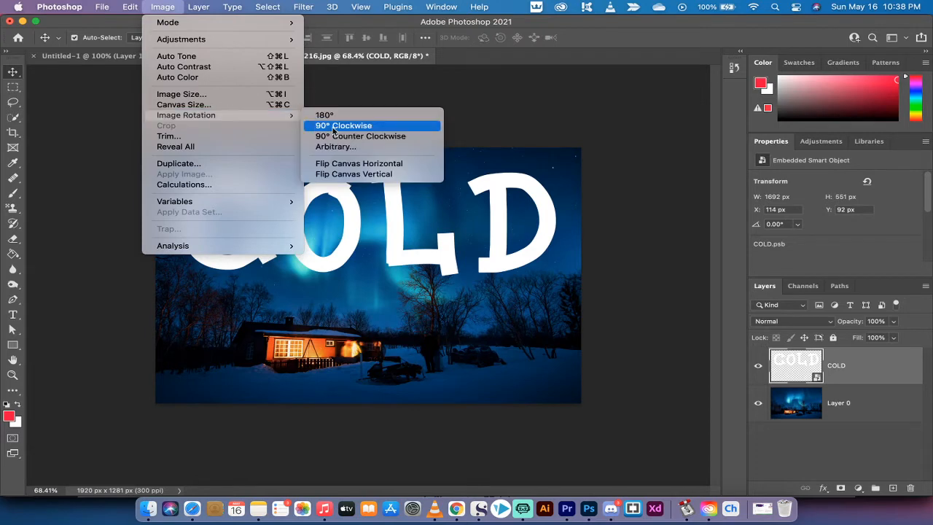
click(343, 125)
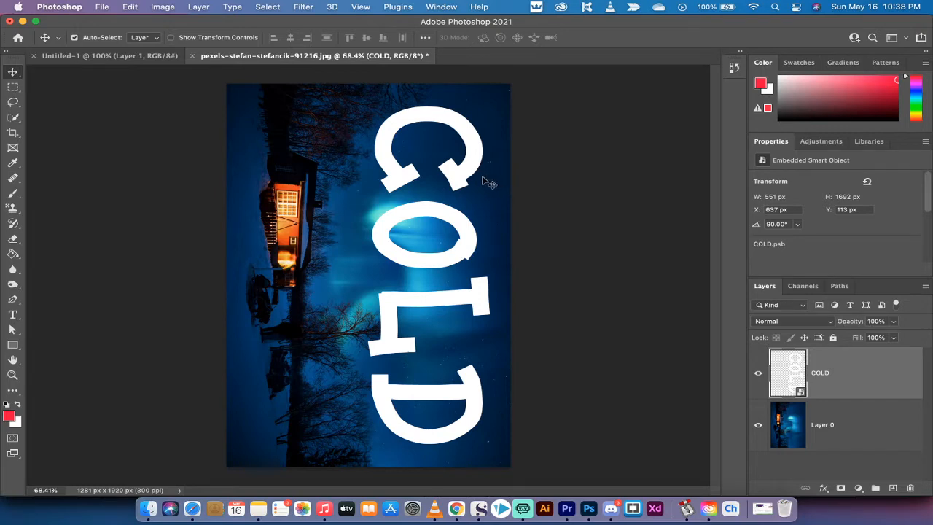
mouse_move(398, 183)
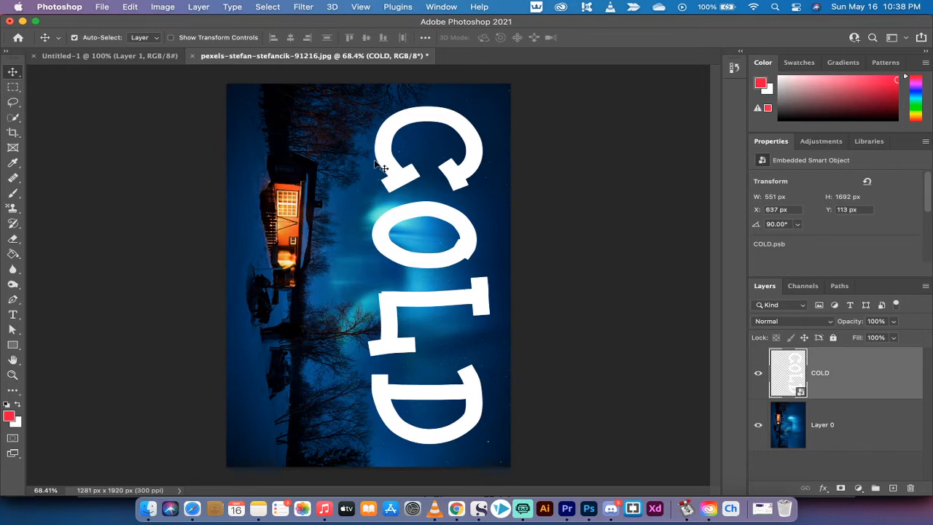
mouse_move(388, 347)
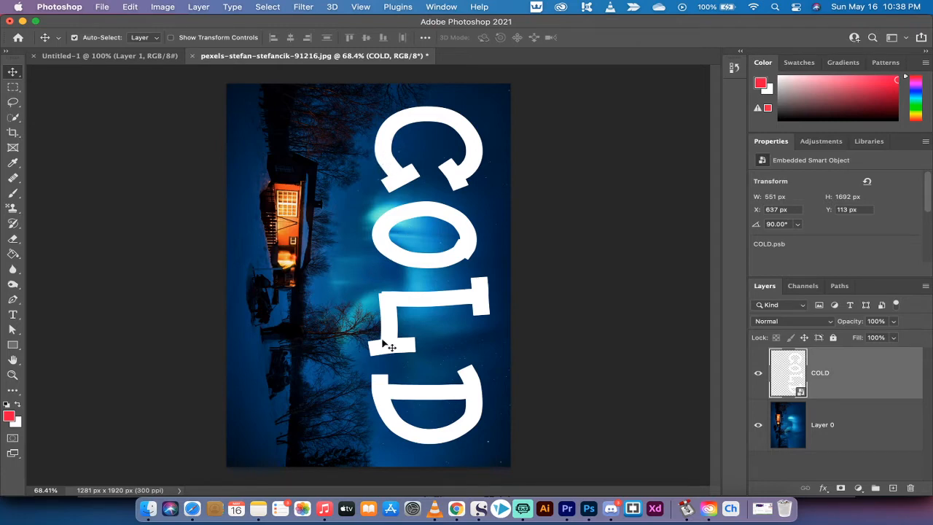
mouse_move(419, 237)
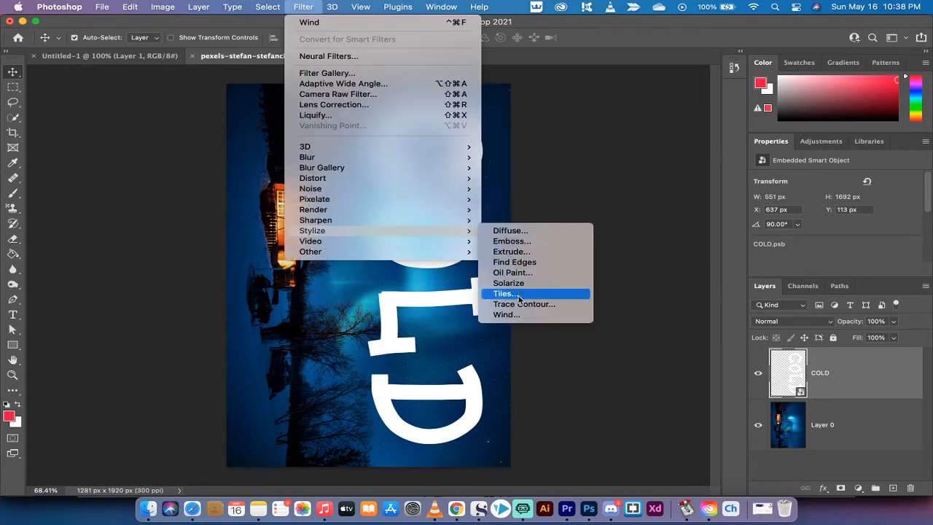
Step: Apply the Stylize Wind filter to COLD with Method Wind, Direction From the Right
click(506, 314)
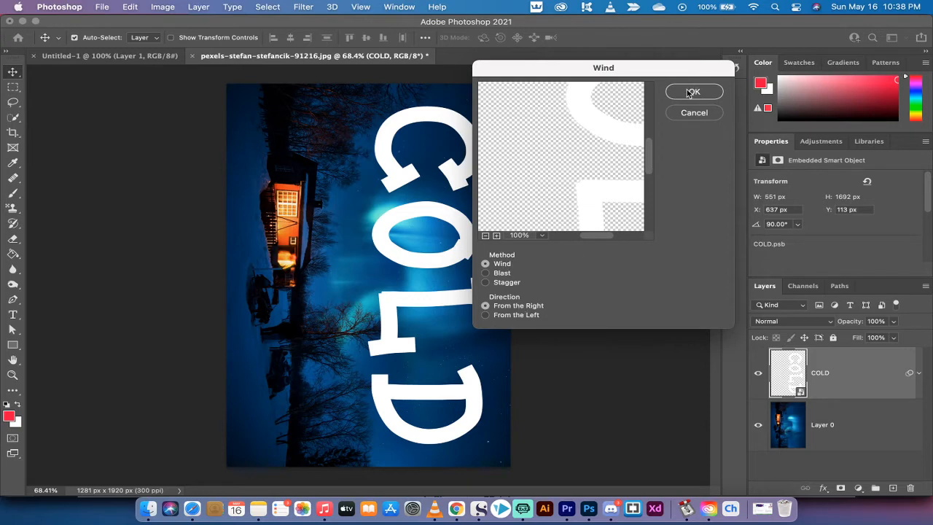
click(692, 91)
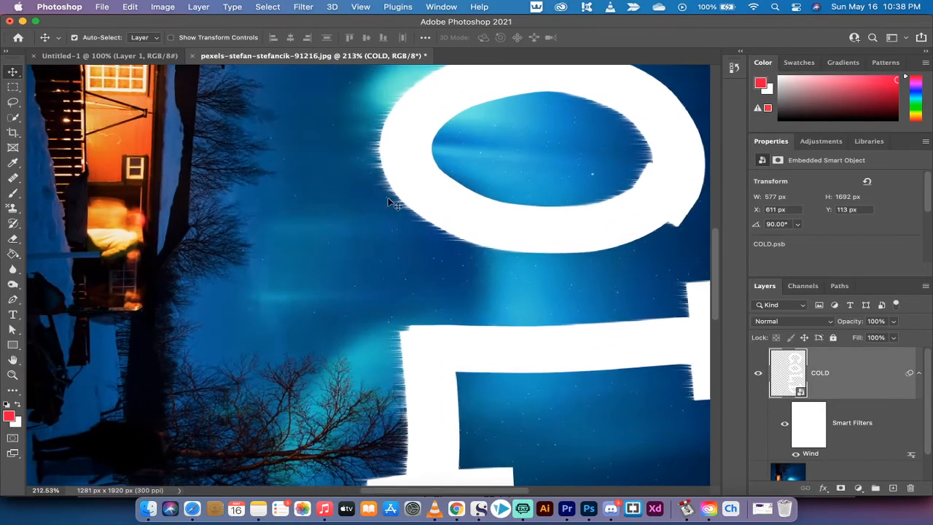
mouse_move(386, 131)
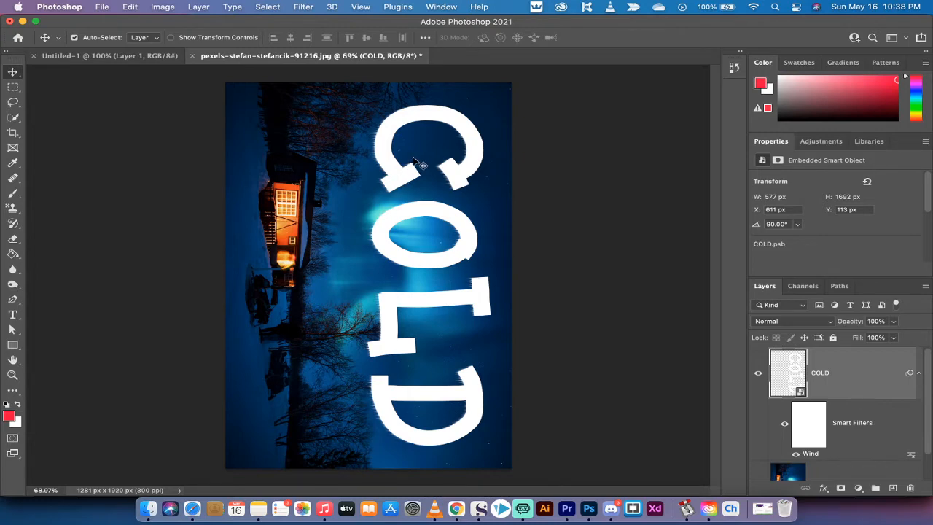
mouse_move(507, 270)
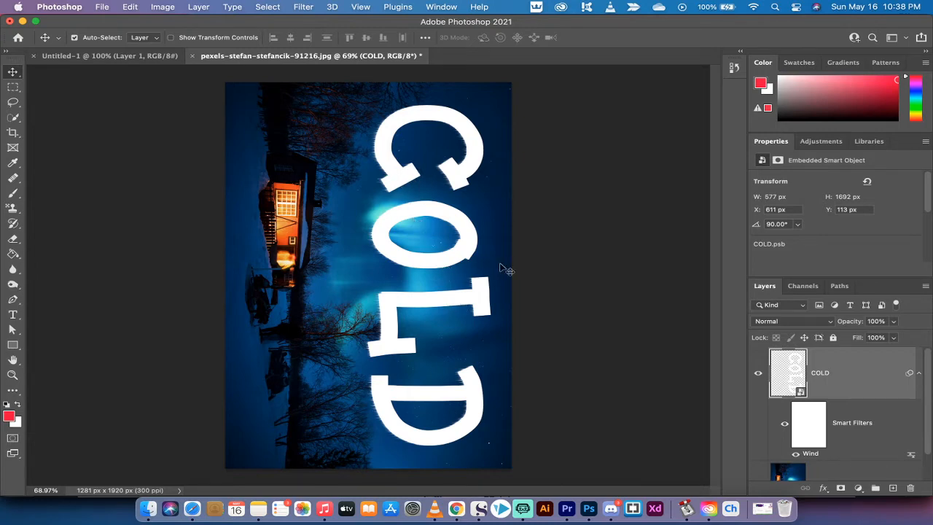
mouse_move(572, 115)
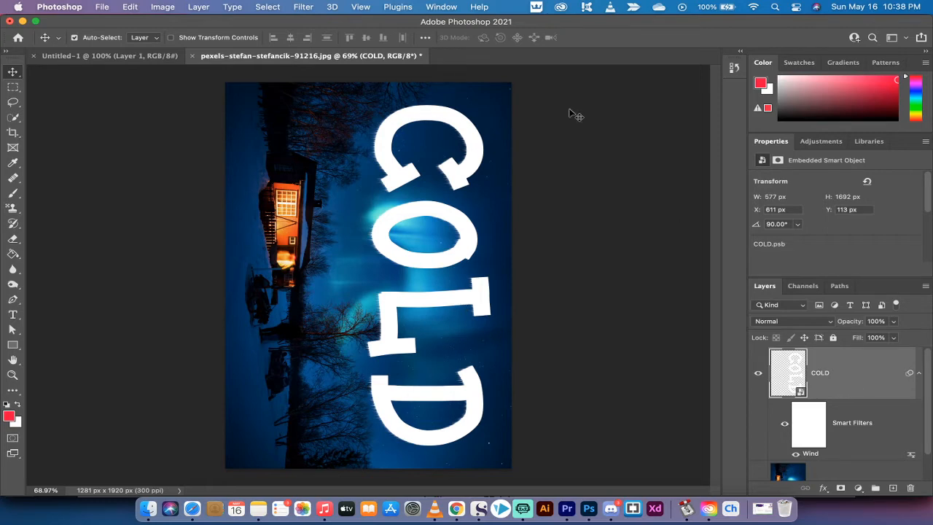
mouse_move(303, 6)
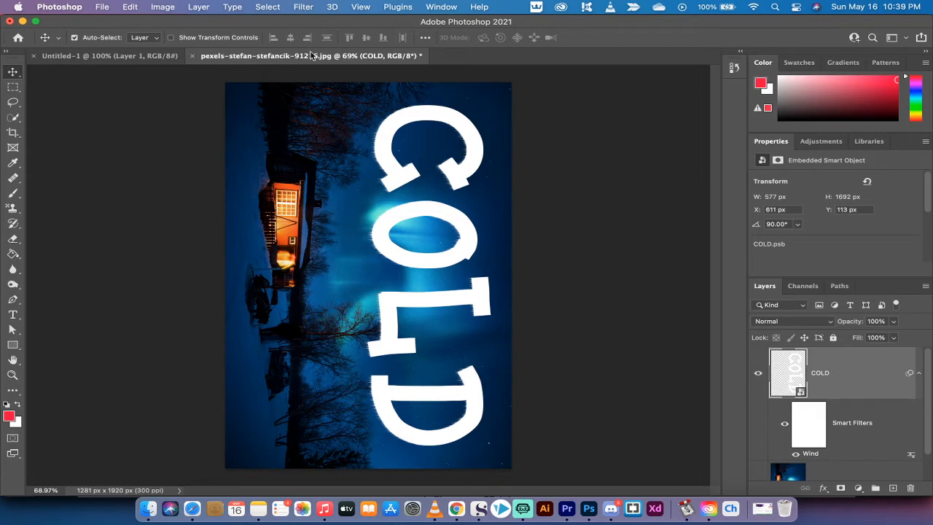
Step: Run the Wind filter a second and third time for three stacked Wind passes
click(303, 6)
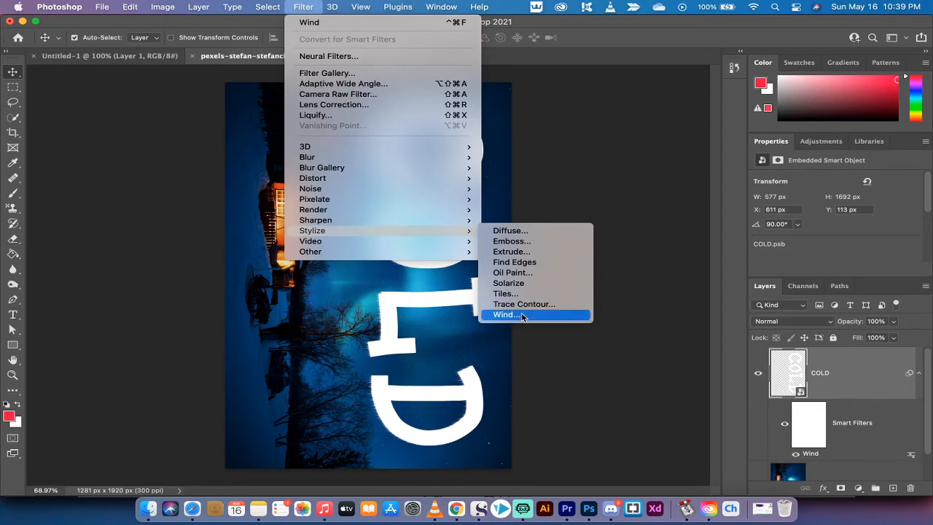
click(505, 314)
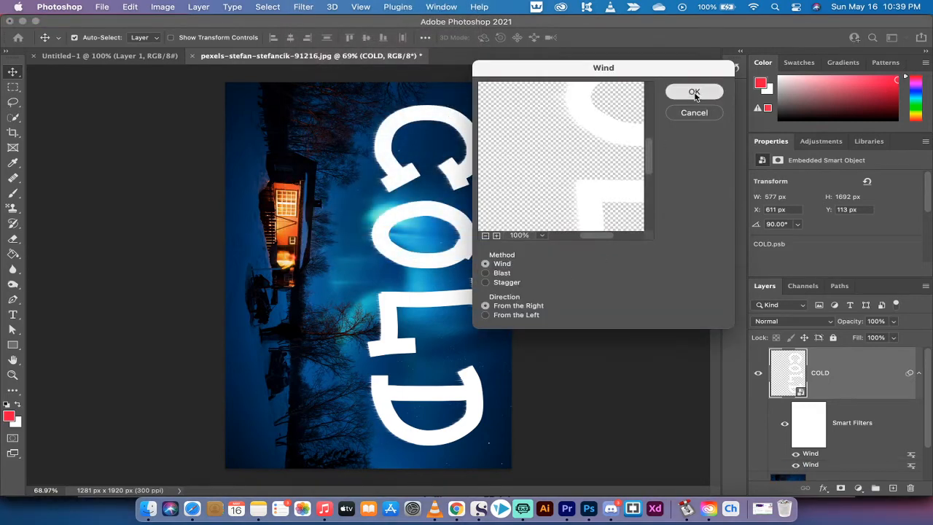
click(693, 91)
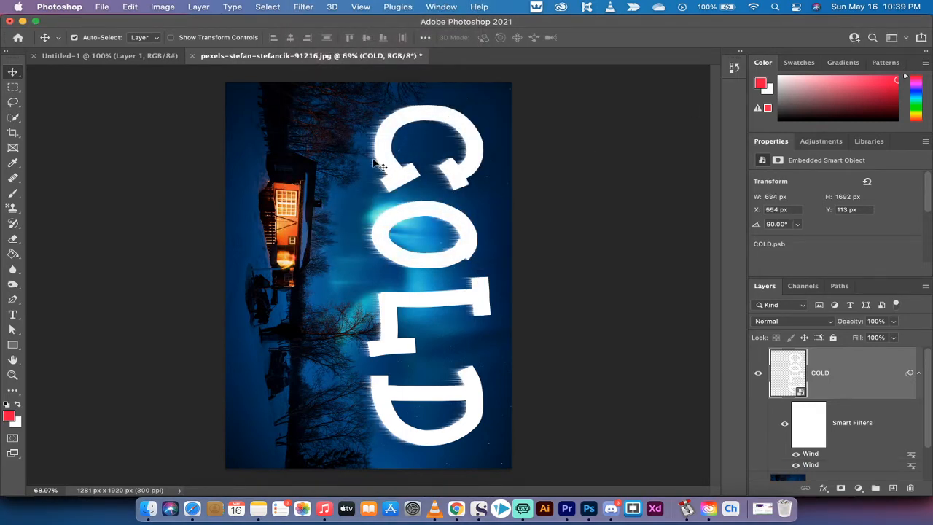
click(303, 6)
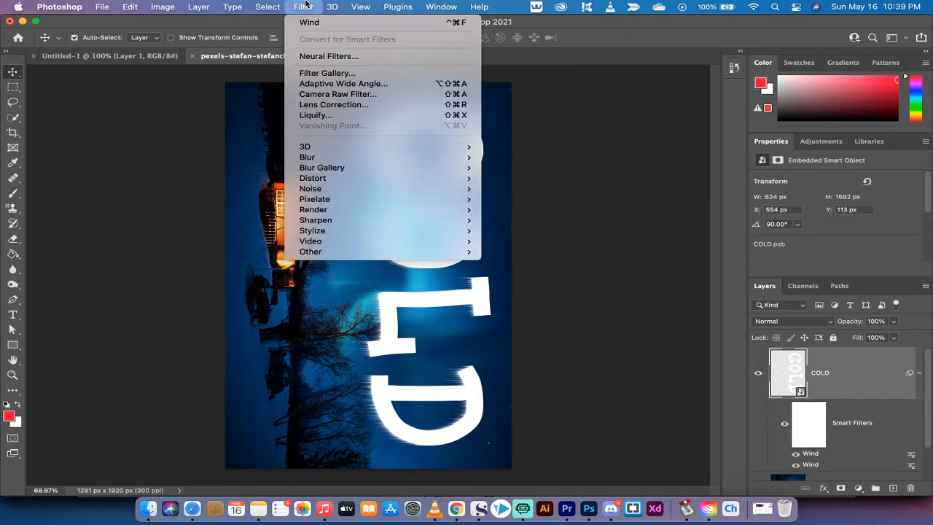
mouse_move(308, 22)
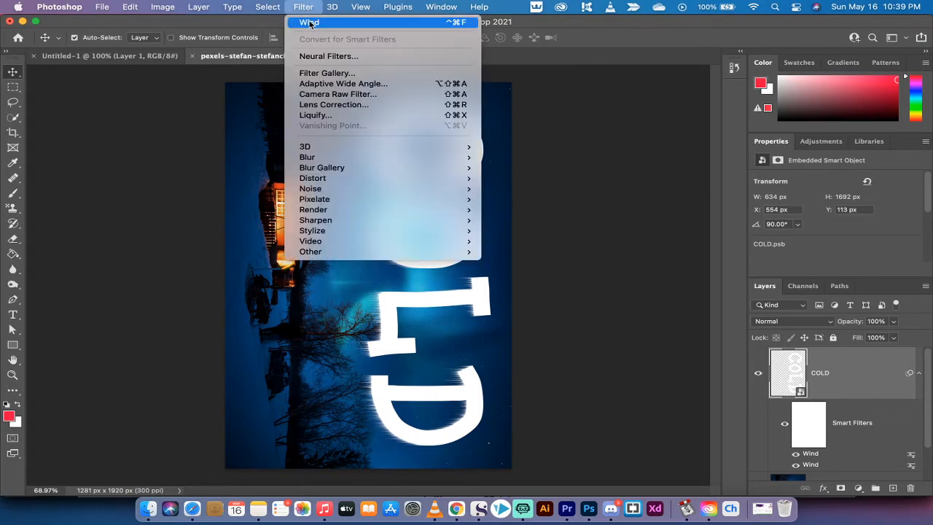
mouse_move(312, 230)
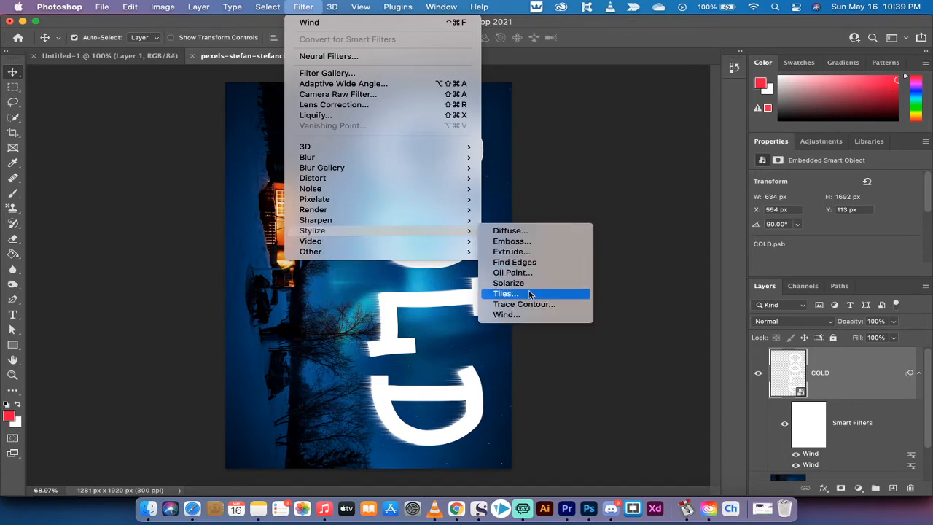
mouse_move(506, 314)
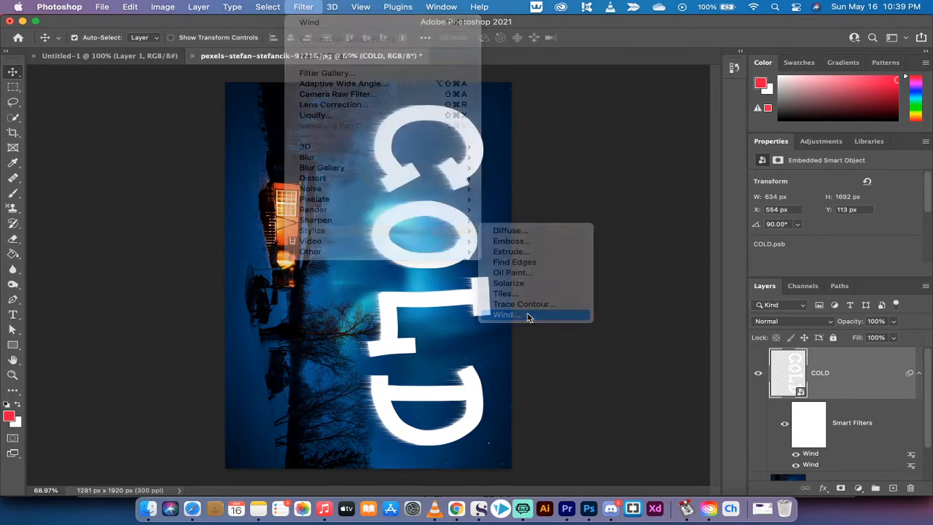
click(505, 315)
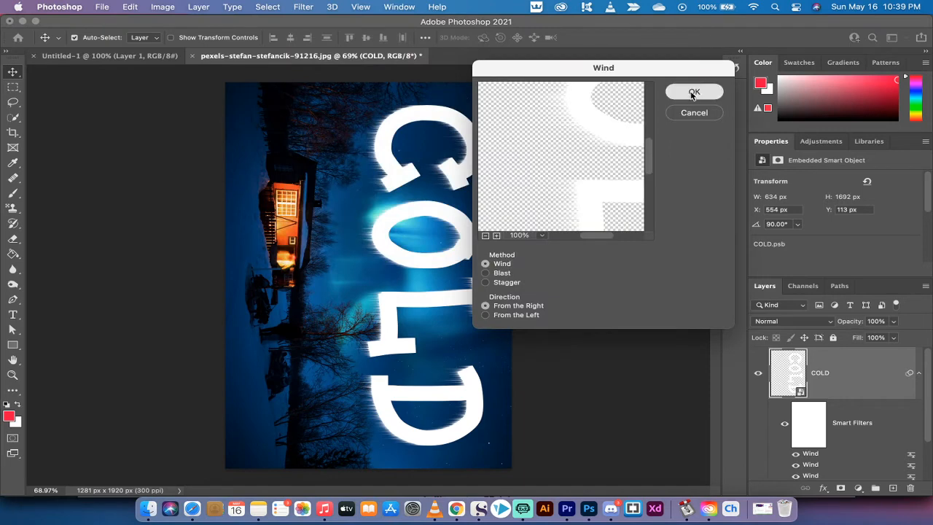
click(694, 91)
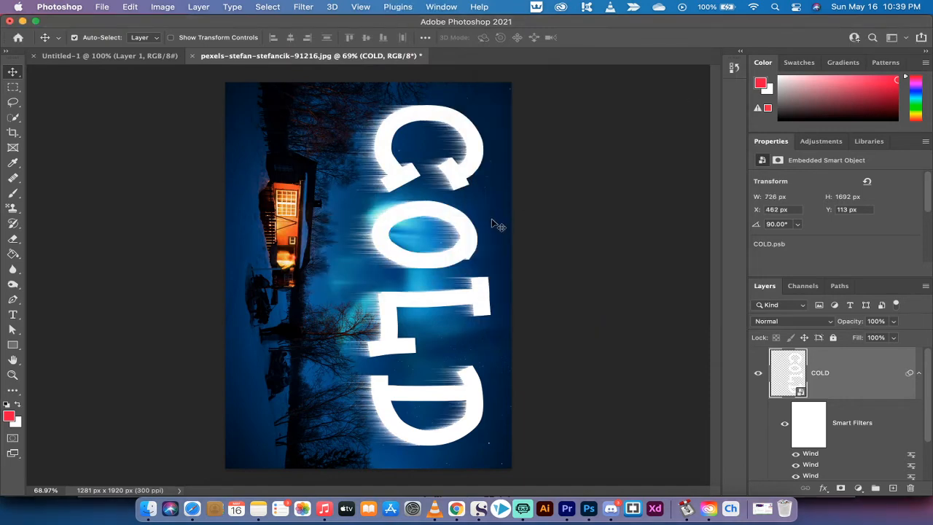
mouse_move(461, 296)
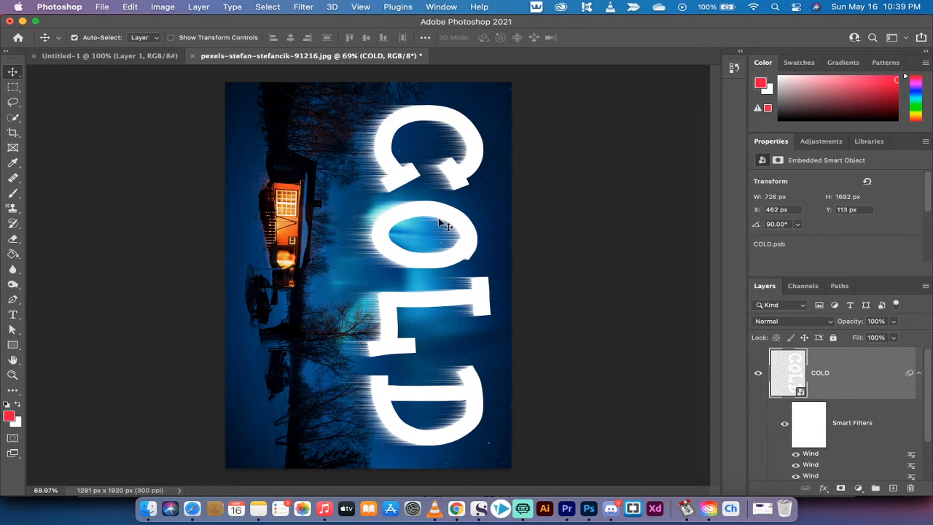
mouse_move(429, 215)
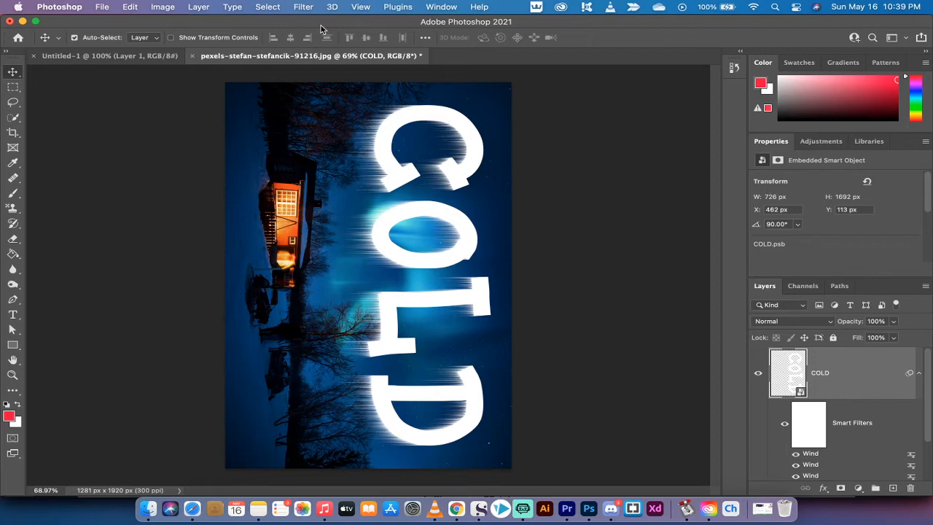
Step: Rotate the canvas 90° counter-clockwise so the streaked COLD runs horizontally
click(268, 7)
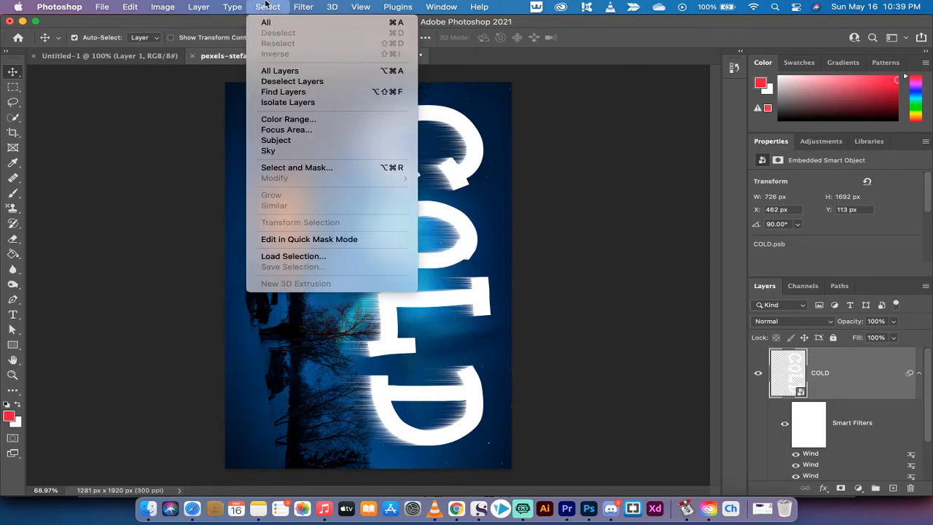
click(163, 6)
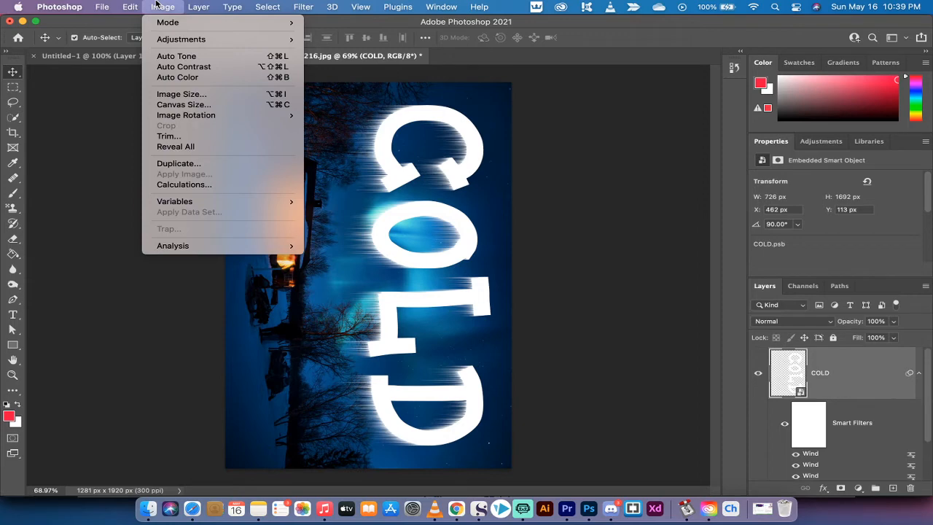
mouse_move(184, 104)
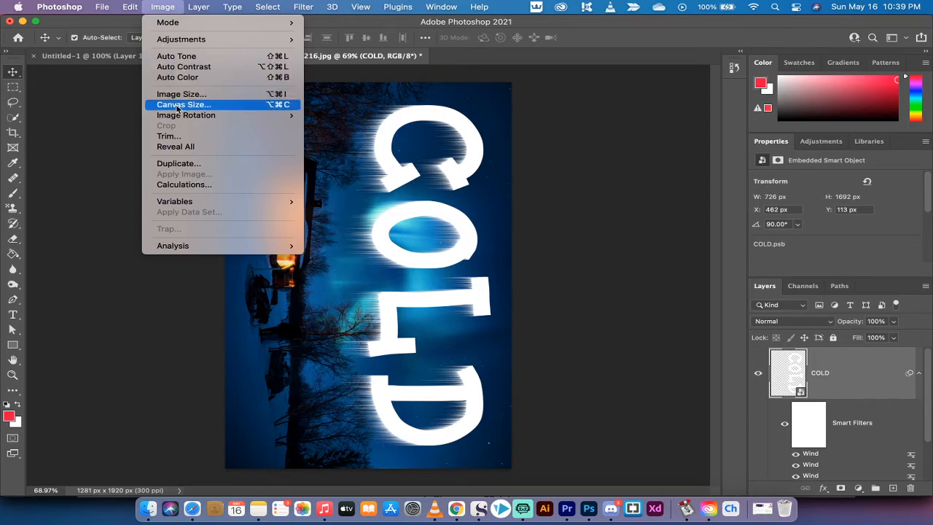
mouse_move(186, 115)
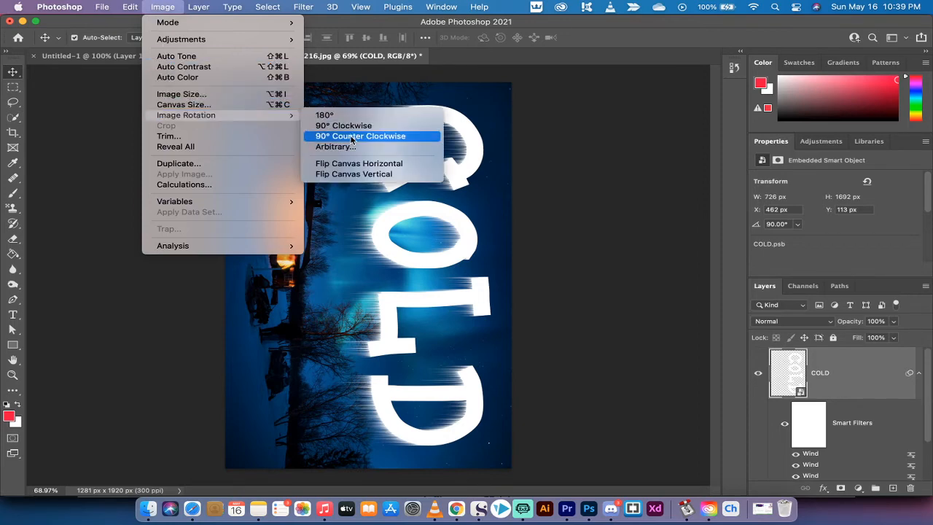
click(360, 136)
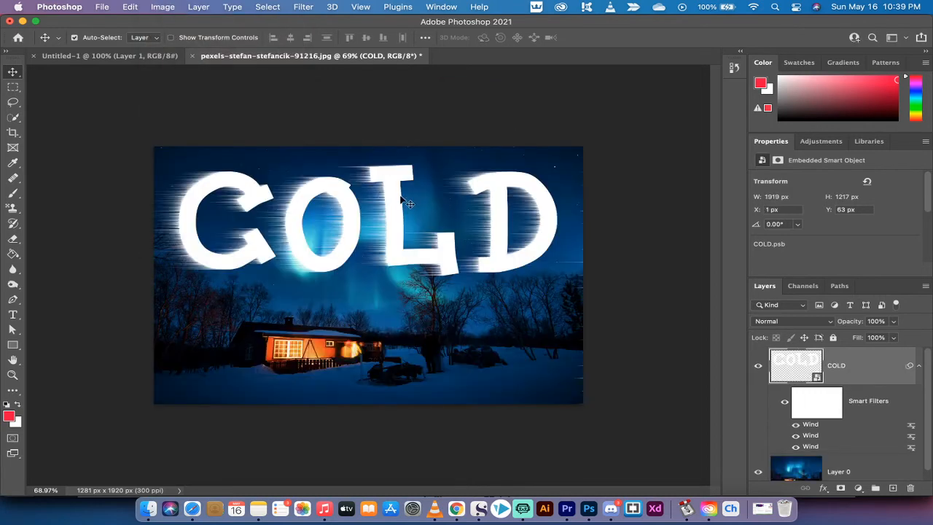
mouse_move(408, 212)
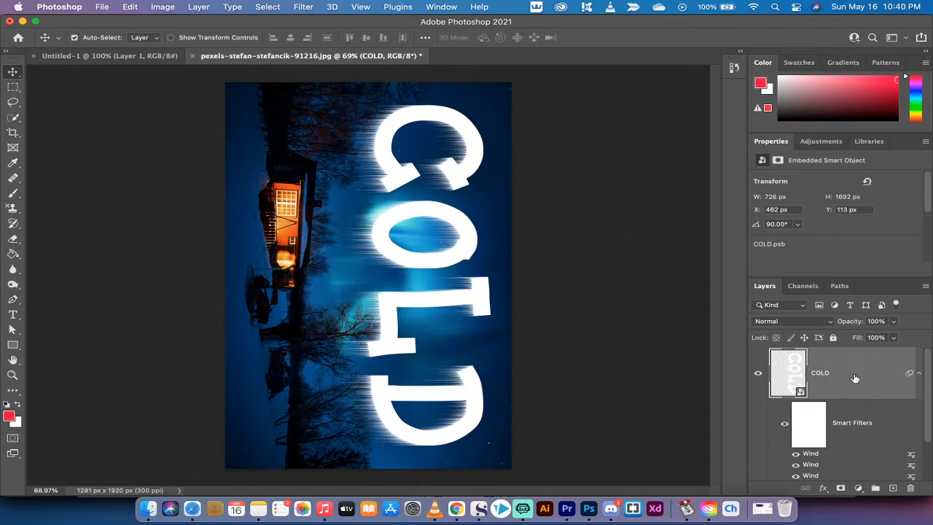
mouse_move(861, 375)
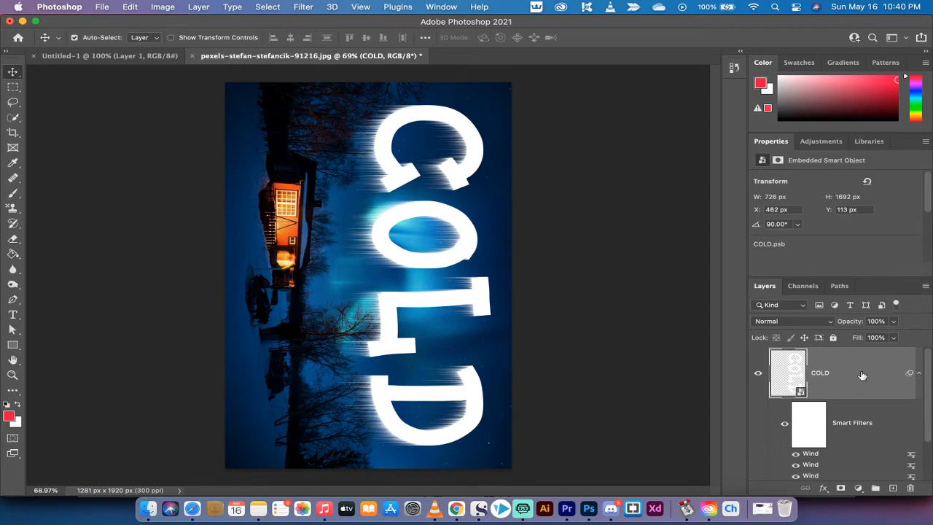
mouse_move(859, 380)
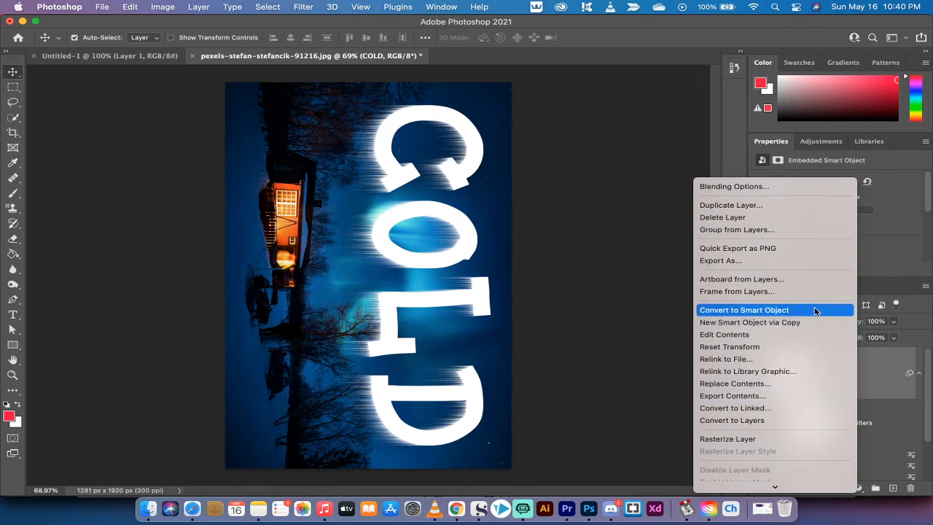
Step: Nest the filtered COLD layer in a smart object and rotate the canvas 90° counter-clockwise
click(745, 310)
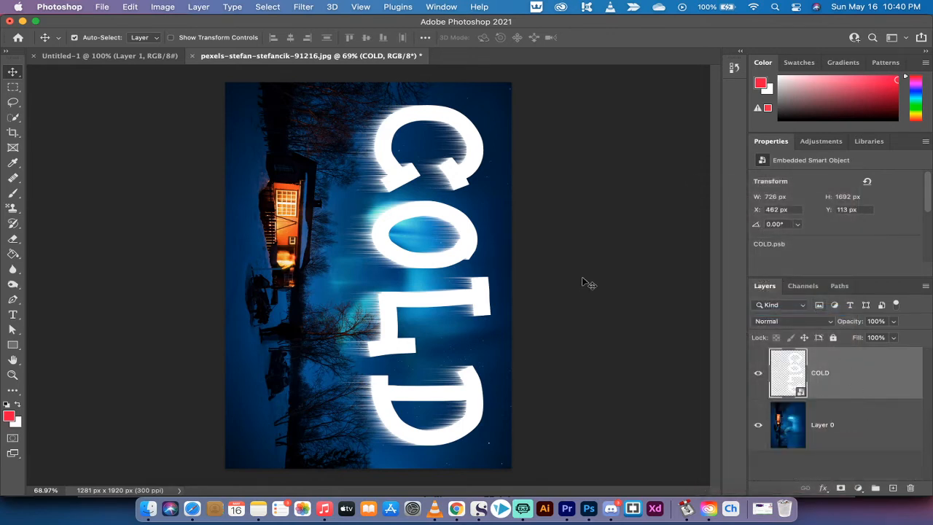
click(162, 6)
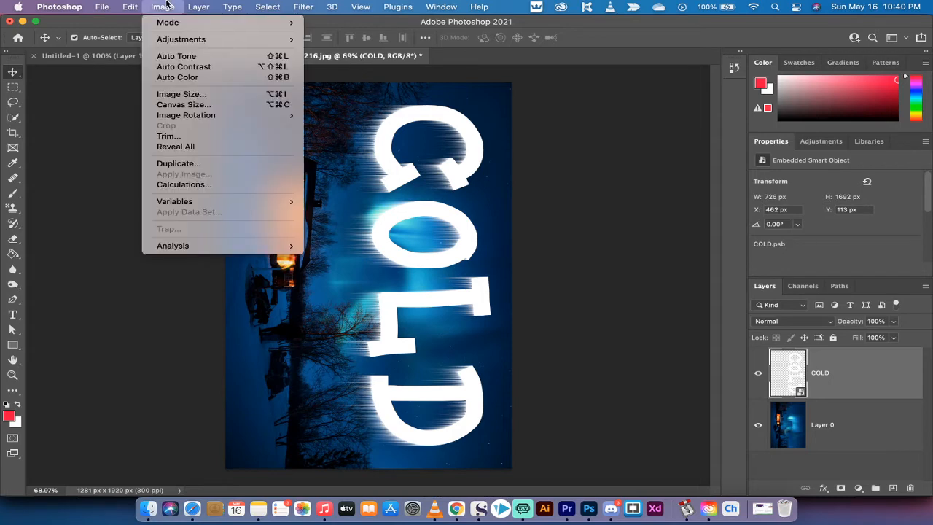
mouse_move(186, 114)
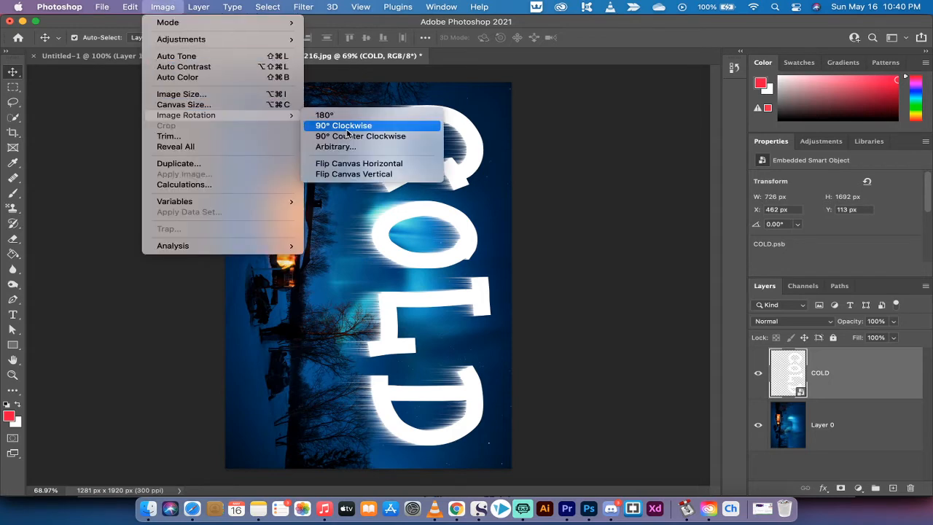
mouse_move(360, 135)
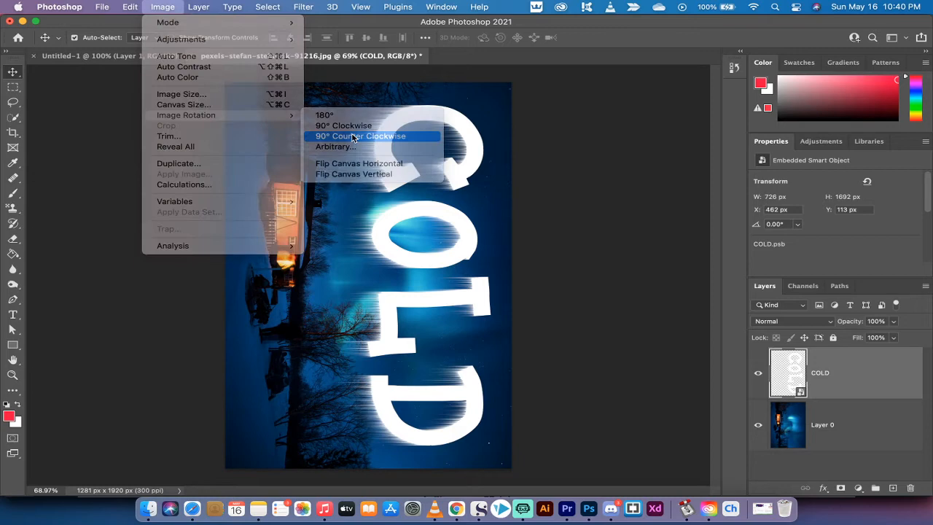
click(359, 136)
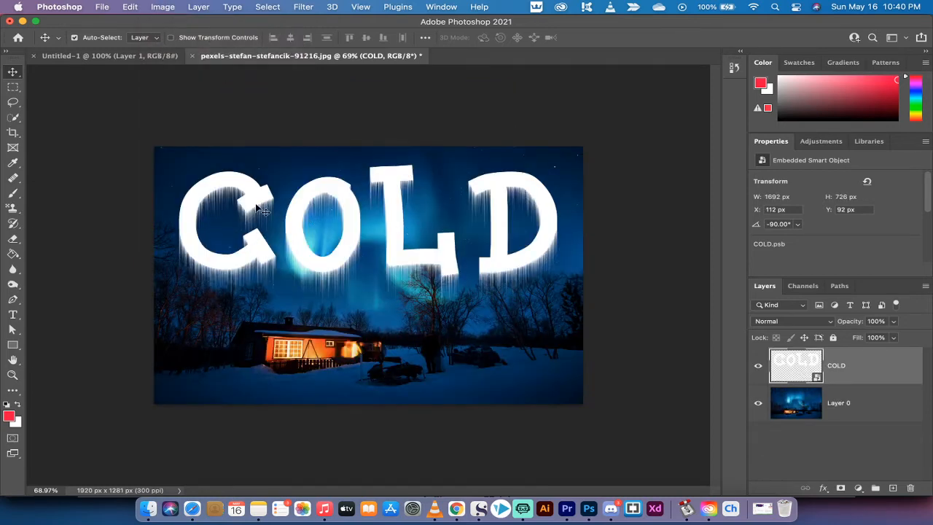
mouse_move(237, 264)
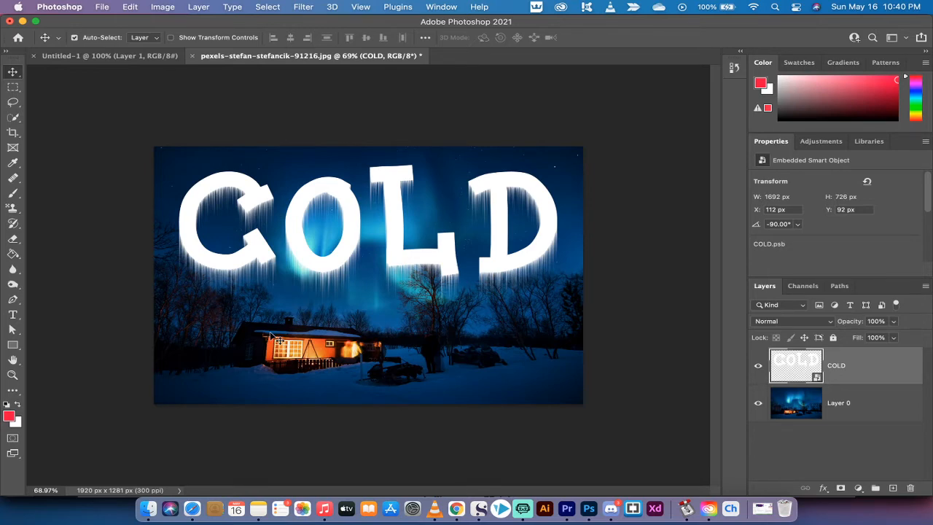
mouse_move(350, 244)
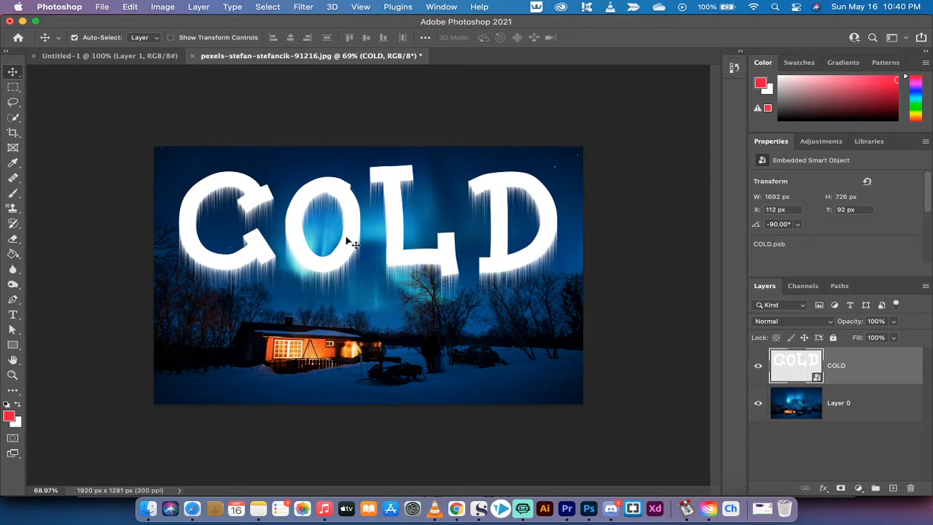
mouse_move(412, 201)
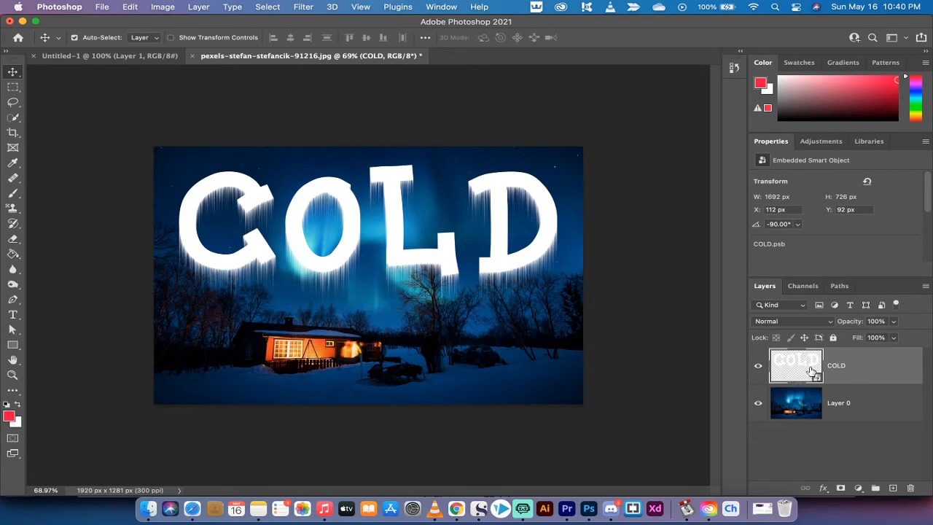
mouse_move(796, 364)
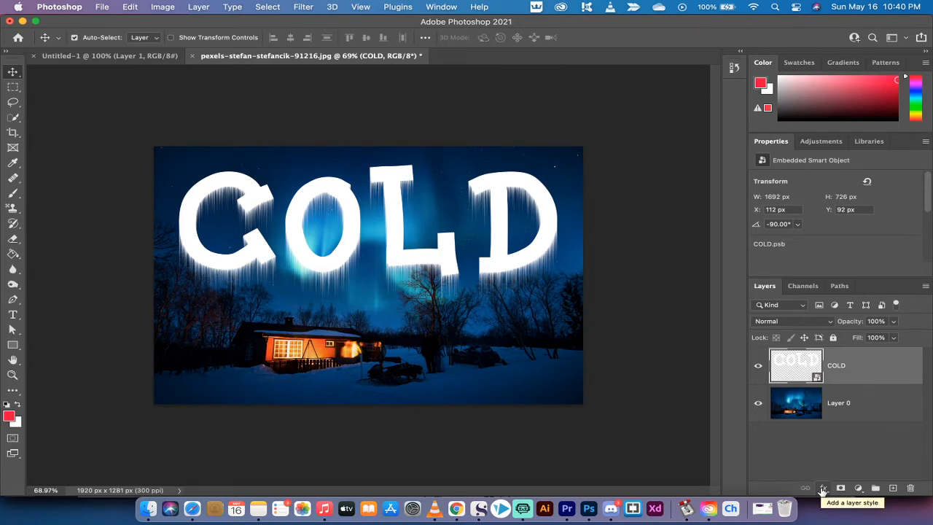
Step: Add Bevel & Emboss to COLD, trying Pillow Emboss and Outer Bevel before settling on Inner Bevel
click(823, 488)
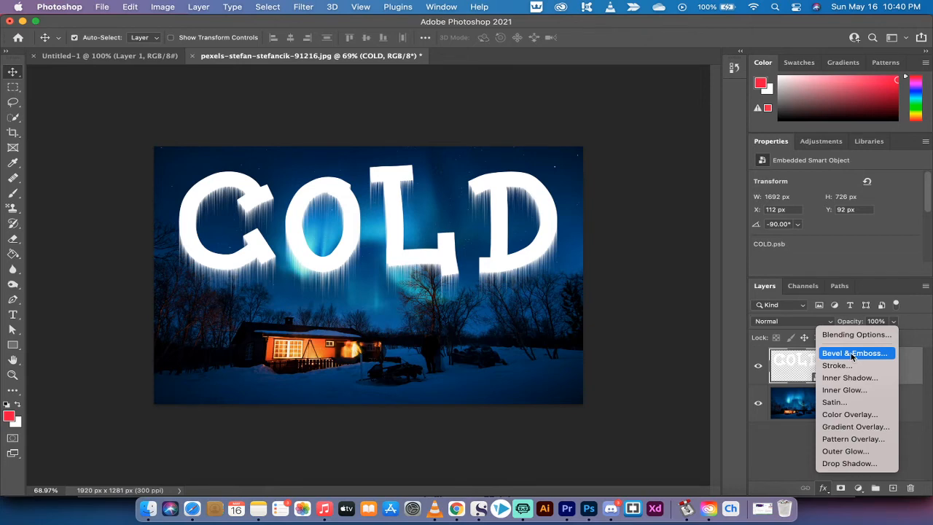
click(854, 353)
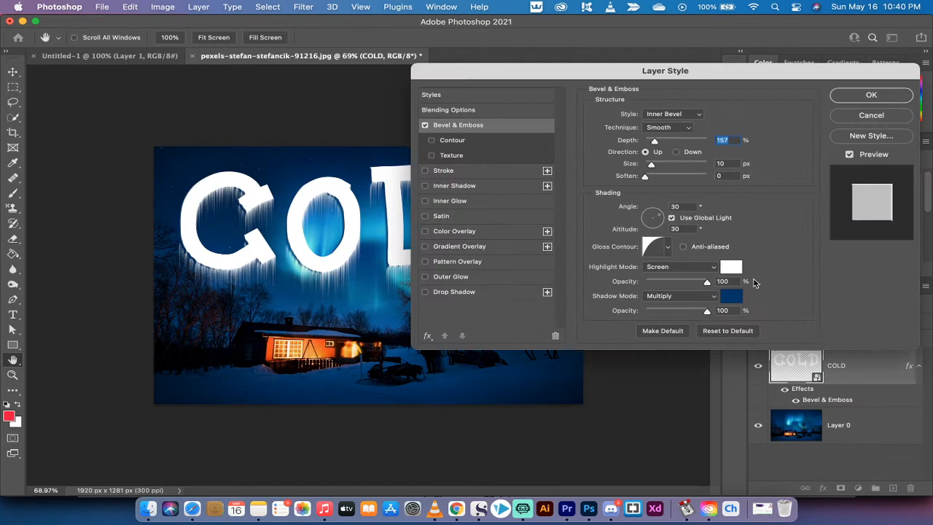
mouse_move(528, 118)
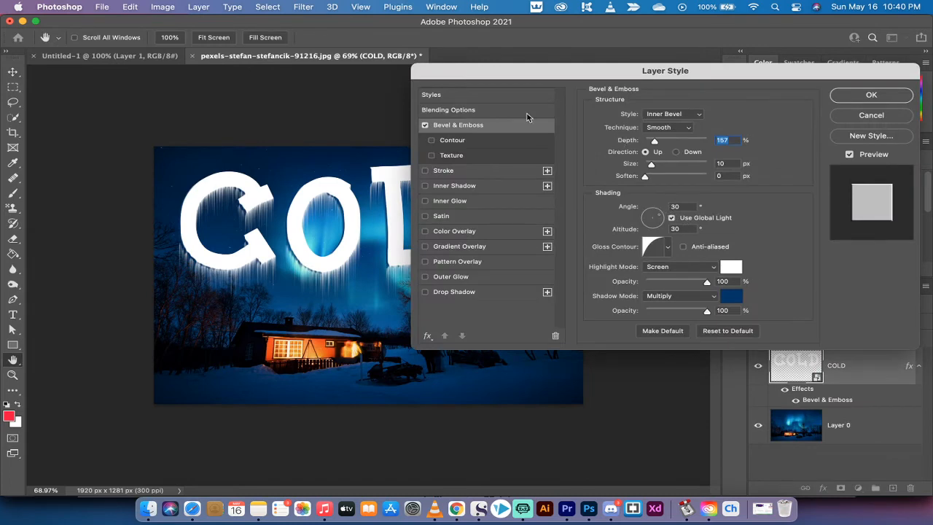
drag(665, 71, 594, 54)
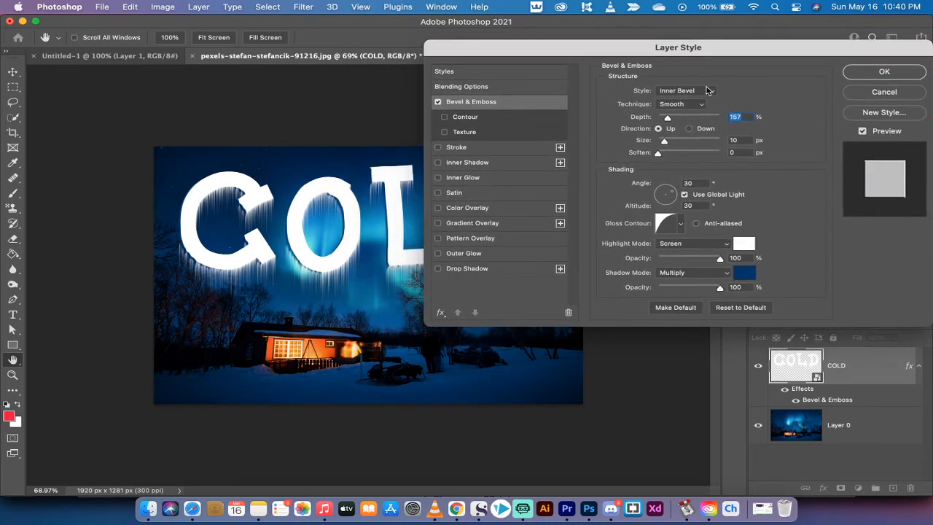
click(685, 90)
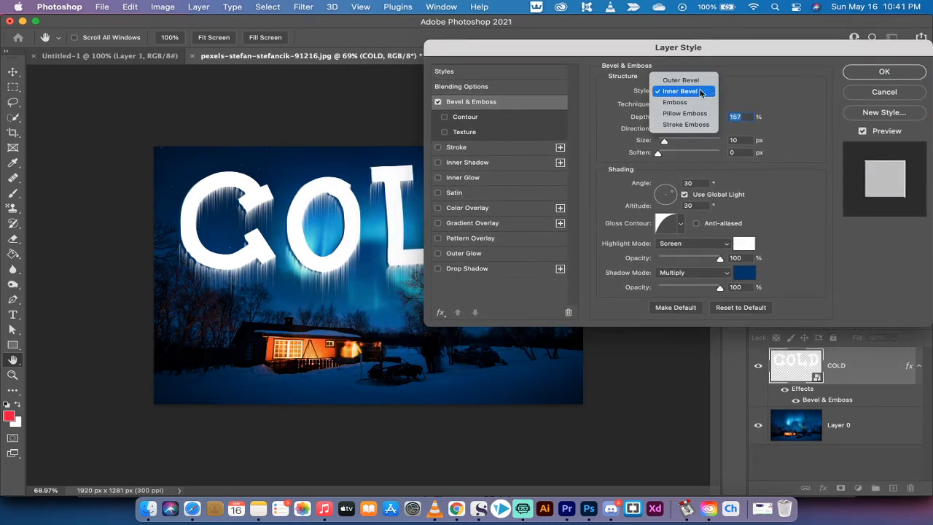
mouse_move(675, 101)
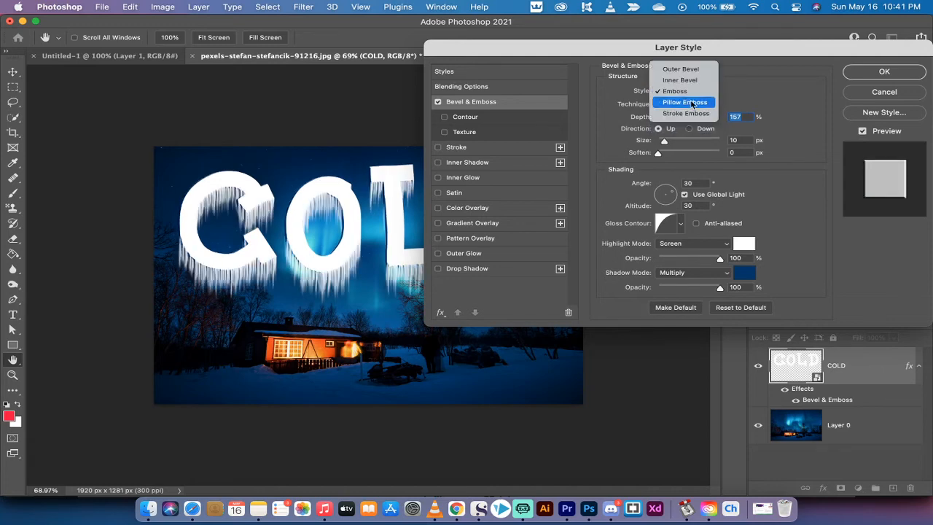
click(684, 102)
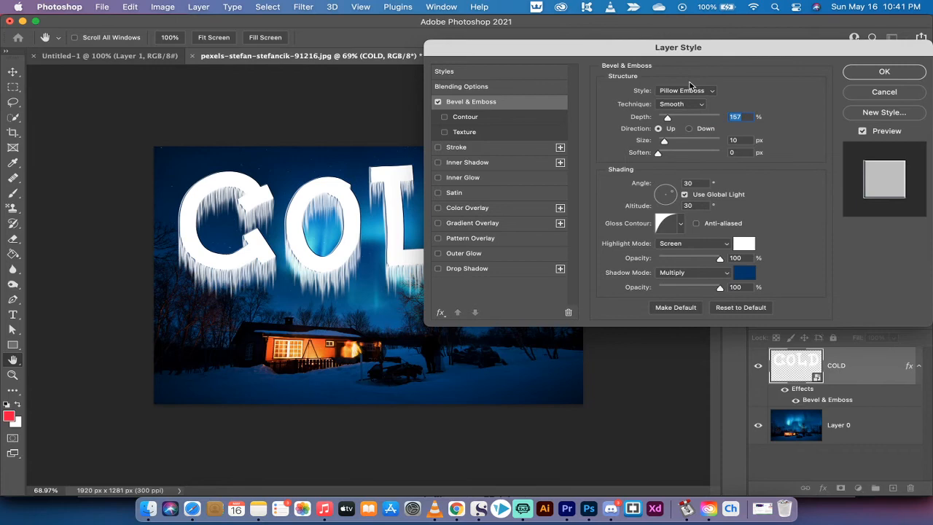
click(685, 90)
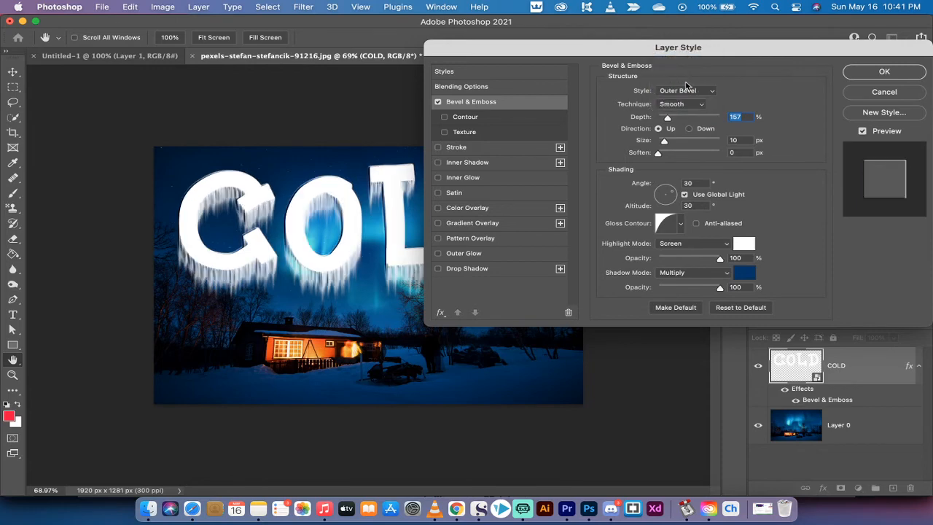
click(686, 91)
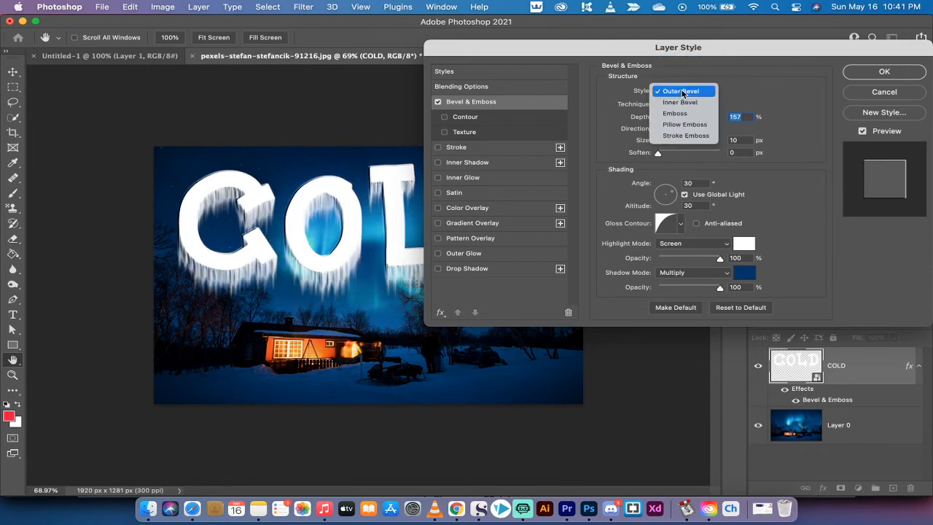
click(679, 101)
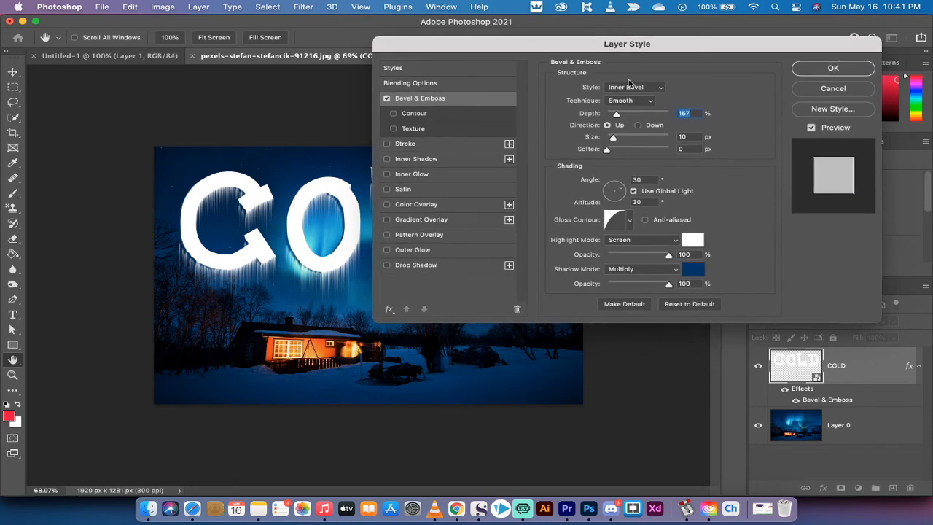
drag(623, 113, 617, 113)
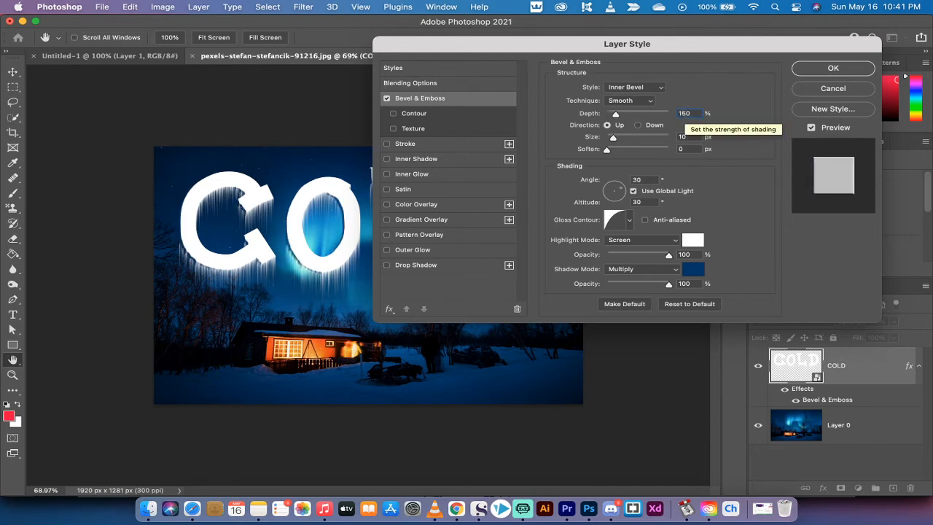
Step: Apply the Inner Bevel at 150% depth, then reopen it to adjust the size
click(833, 68)
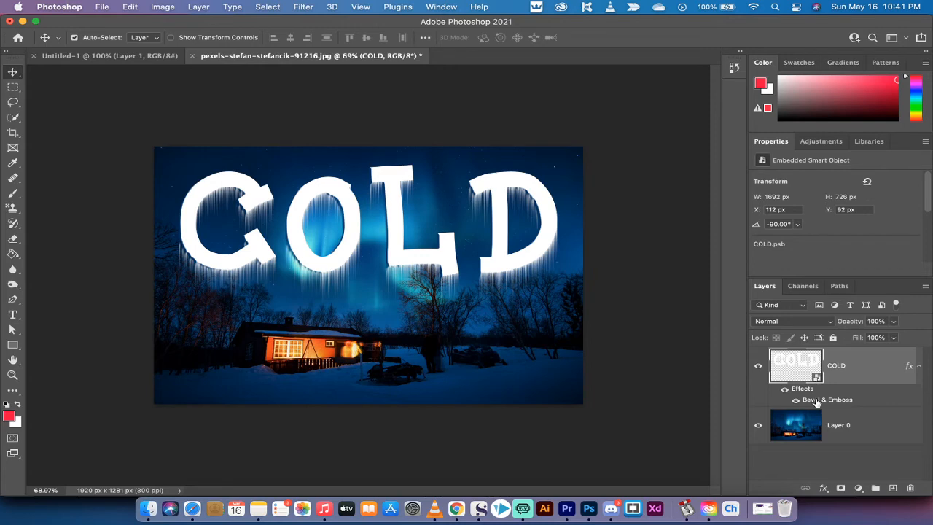
double_click(827, 400)
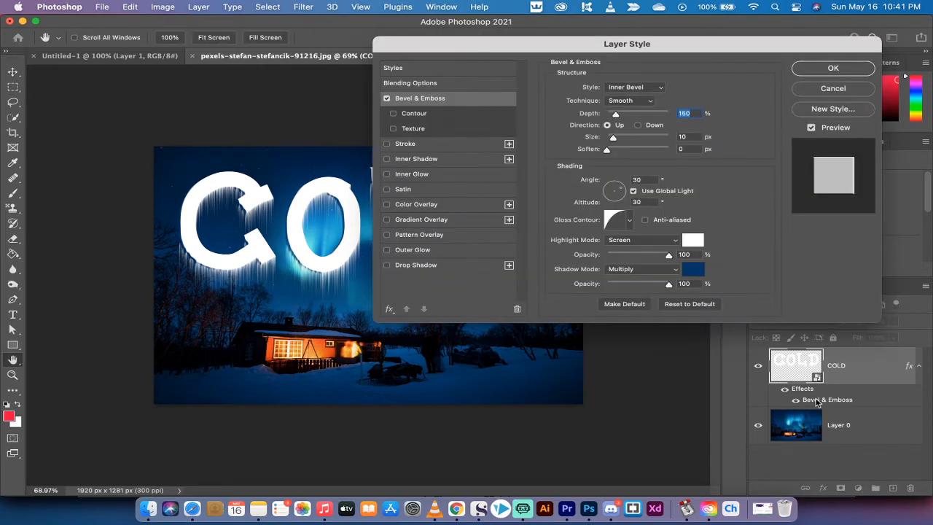
drag(627, 44, 669, 37)
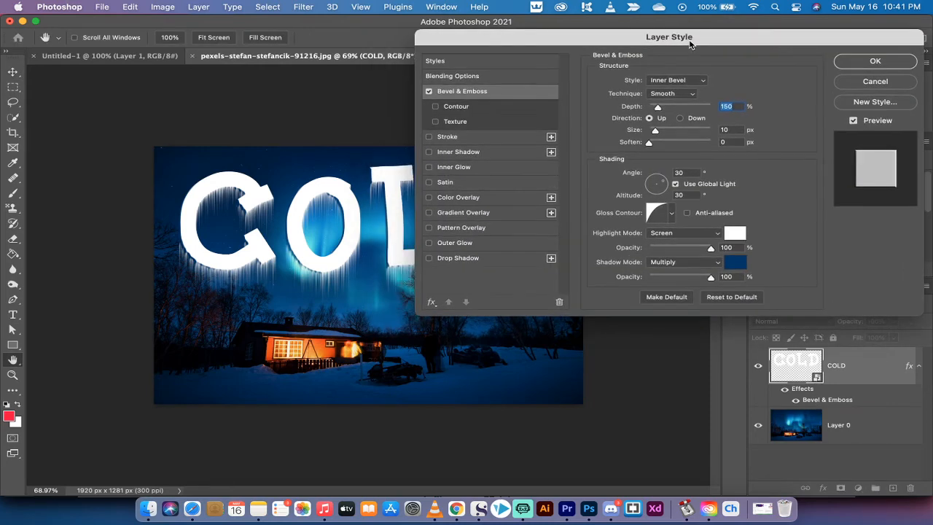
drag(670, 37, 678, 31)
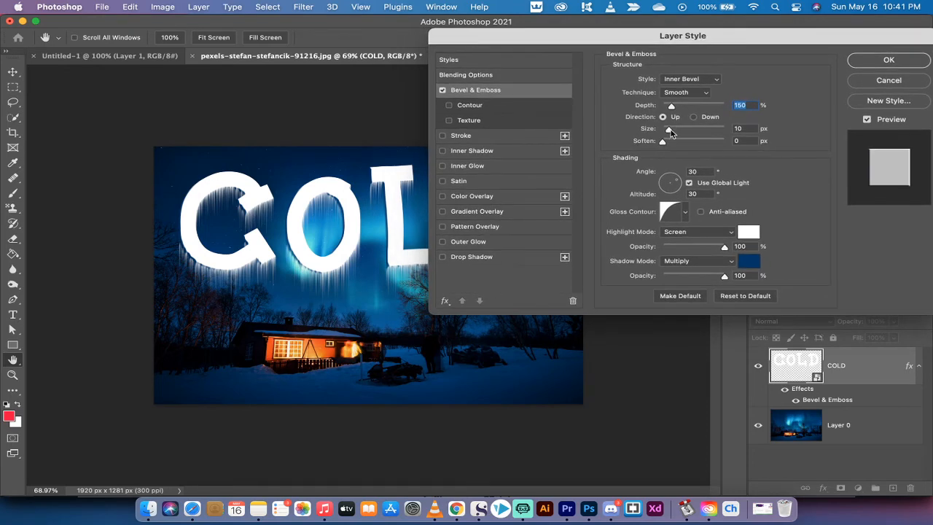
drag(664, 134, 689, 134)
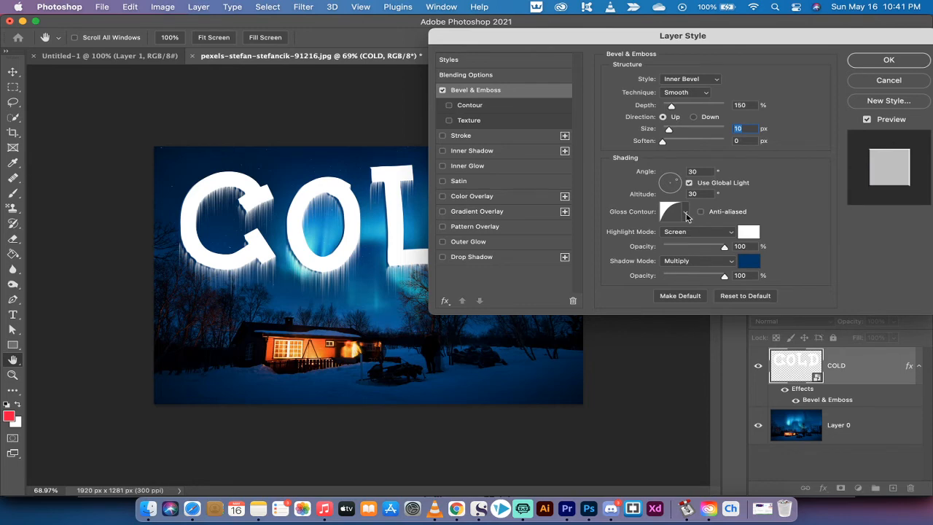
mouse_move(670, 212)
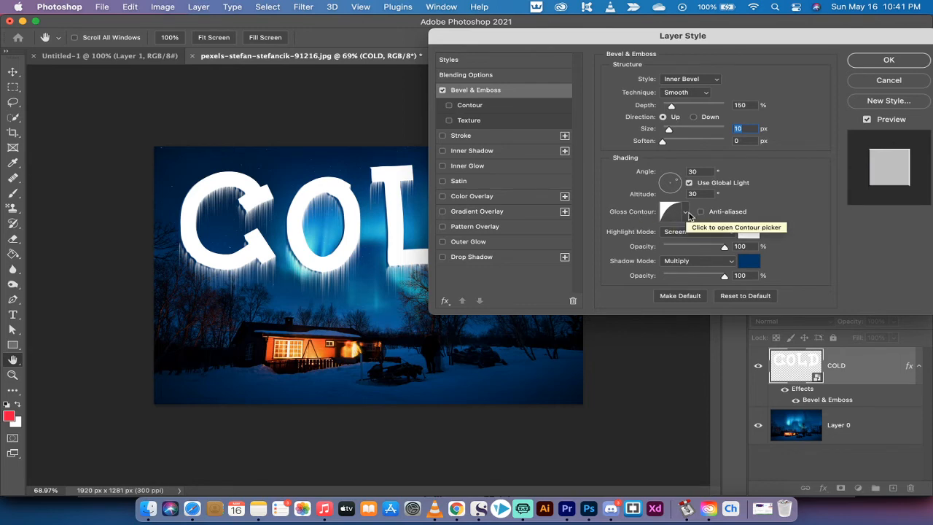
Step: Try several gloss contours, revert to Linear, and set Highlight Mode to Screen
click(683, 211)
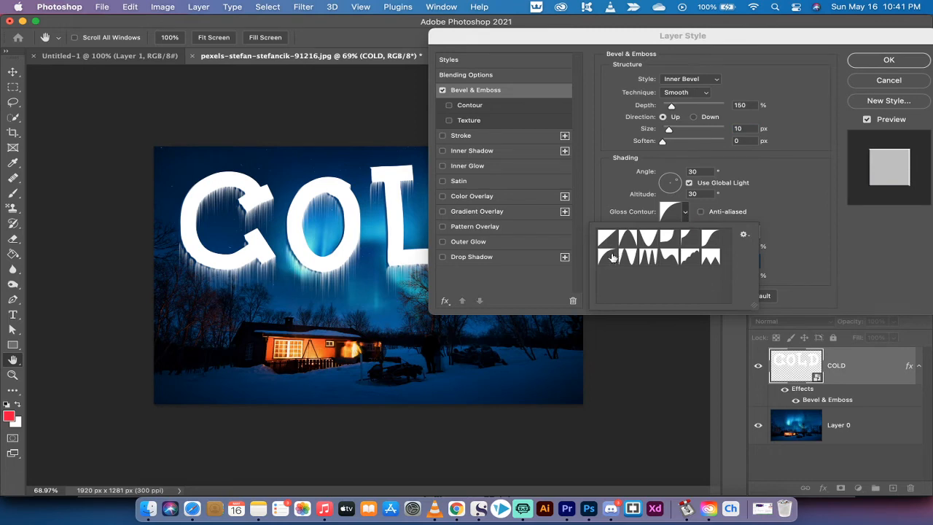
mouse_move(609, 262)
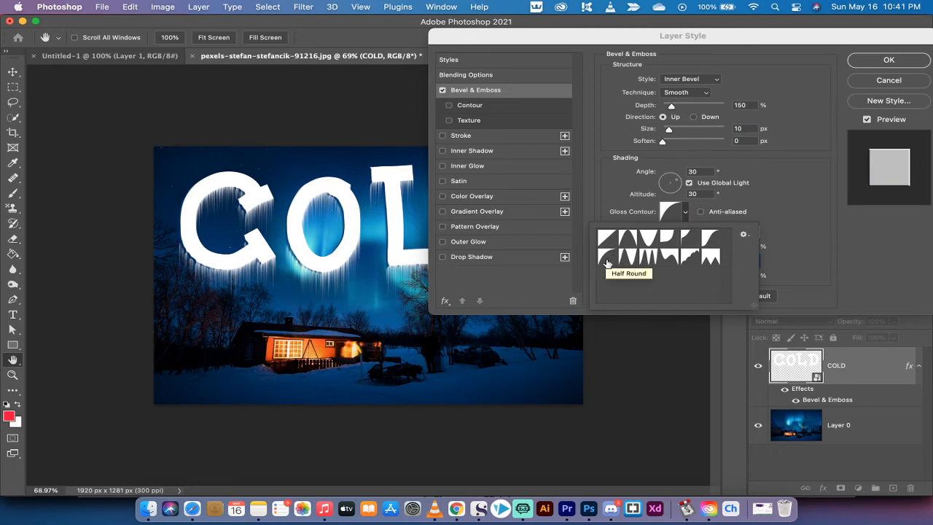
click(628, 256)
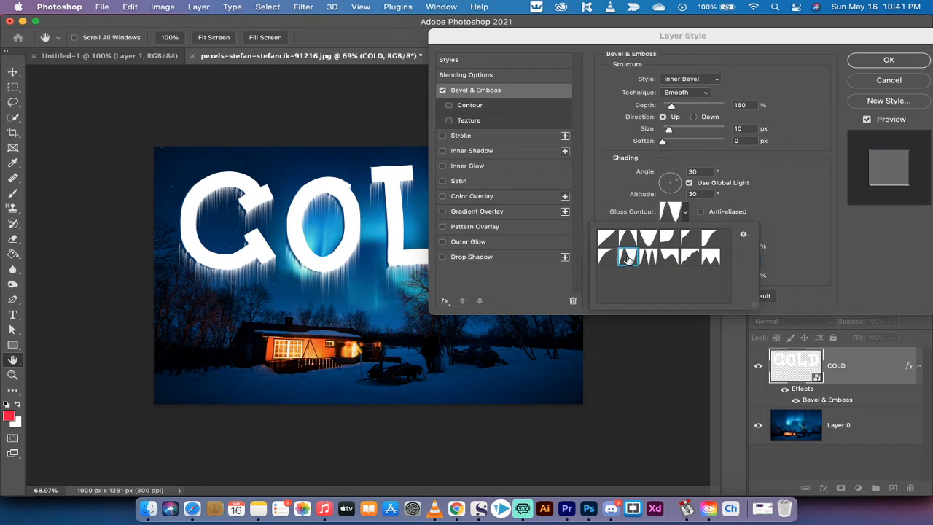
click(647, 257)
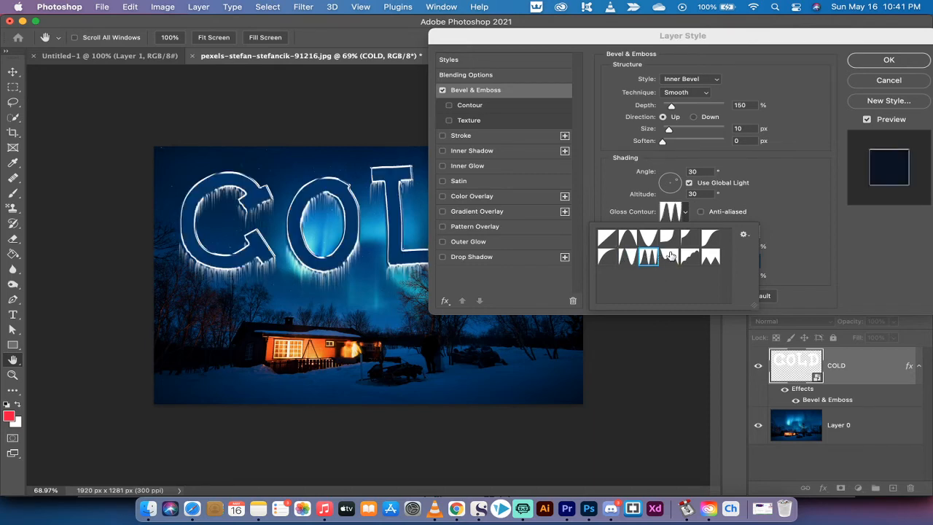
click(608, 257)
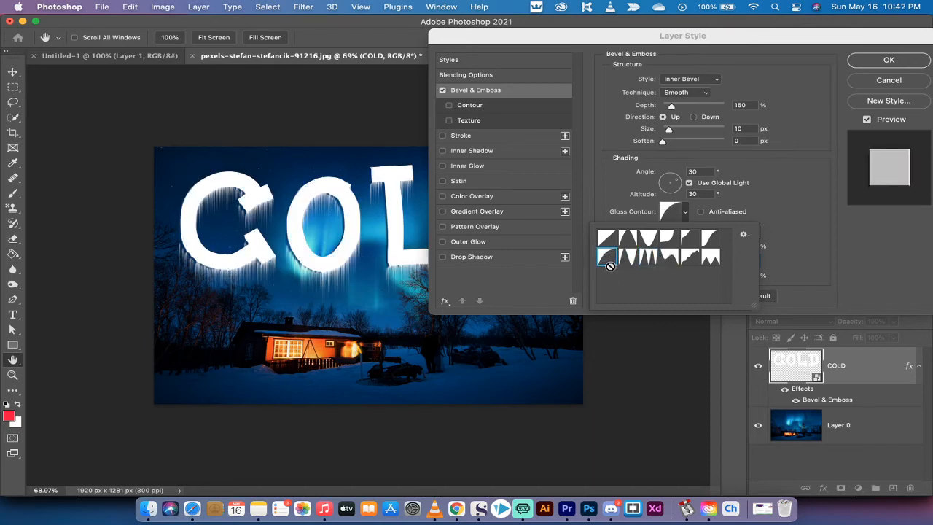
click(684, 211)
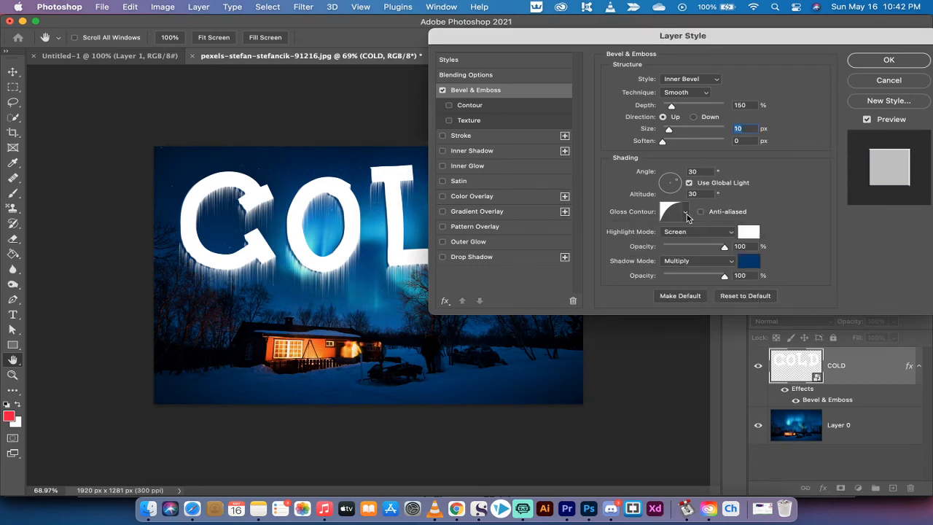
mouse_move(715, 232)
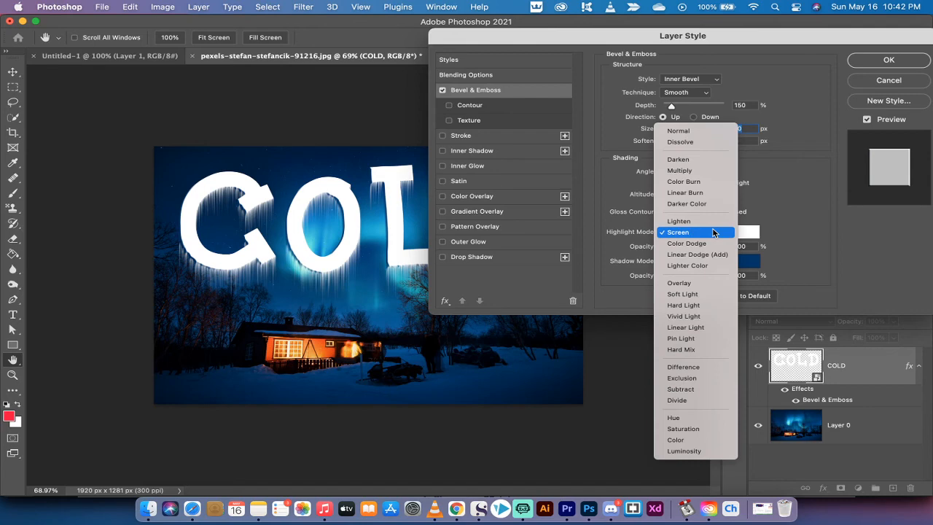
click(678, 232)
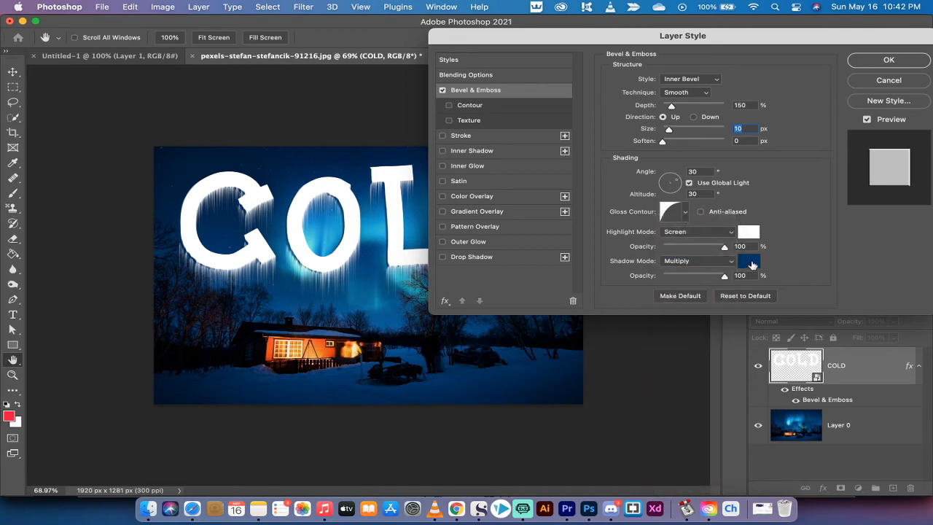
mouse_move(750, 261)
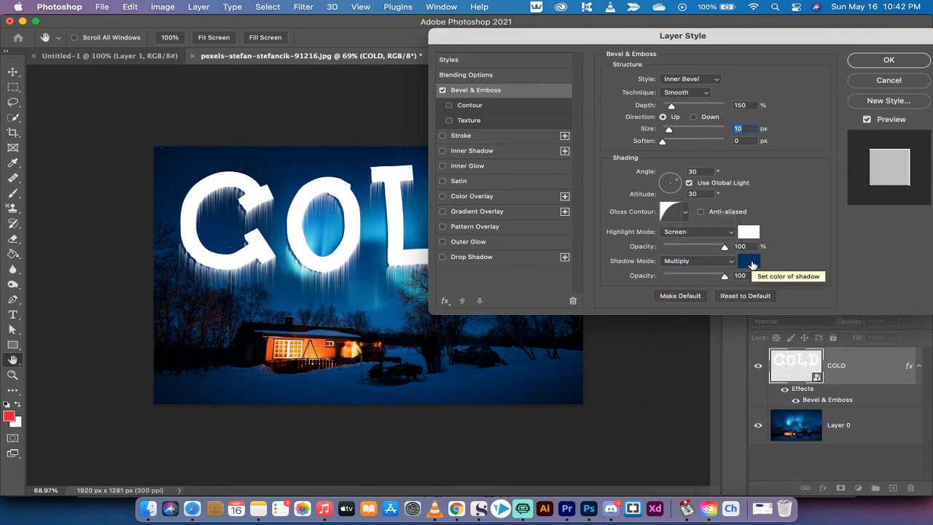
Step: Set the bevel shadow colour to a dark navy sampled from the night sky
click(749, 264)
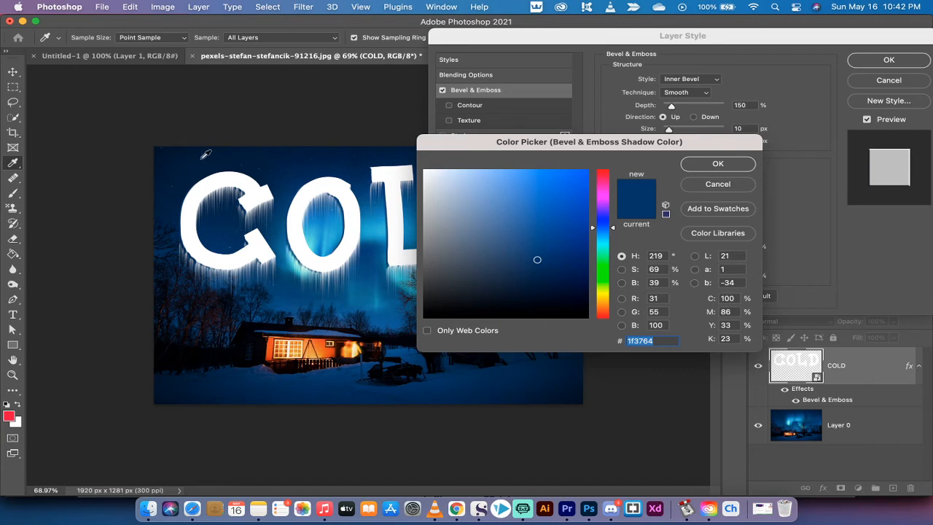
mouse_move(300, 152)
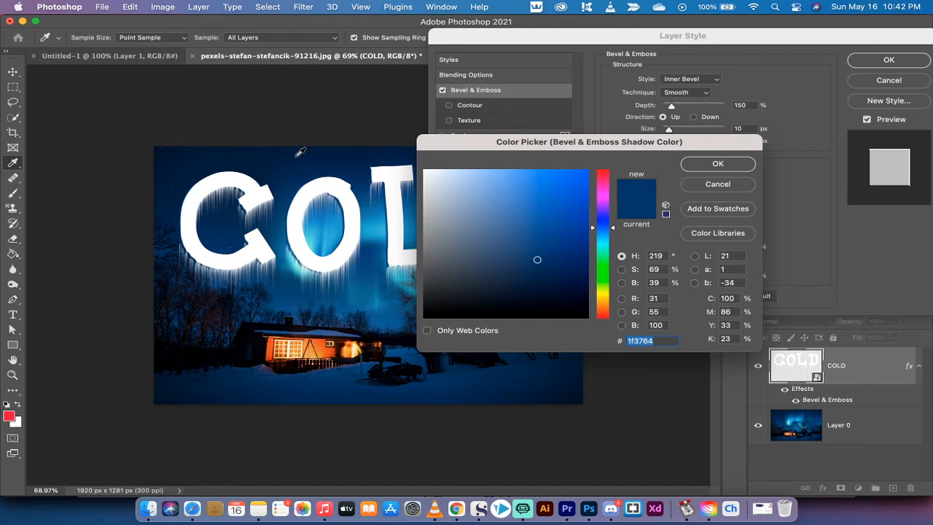
click(541, 279)
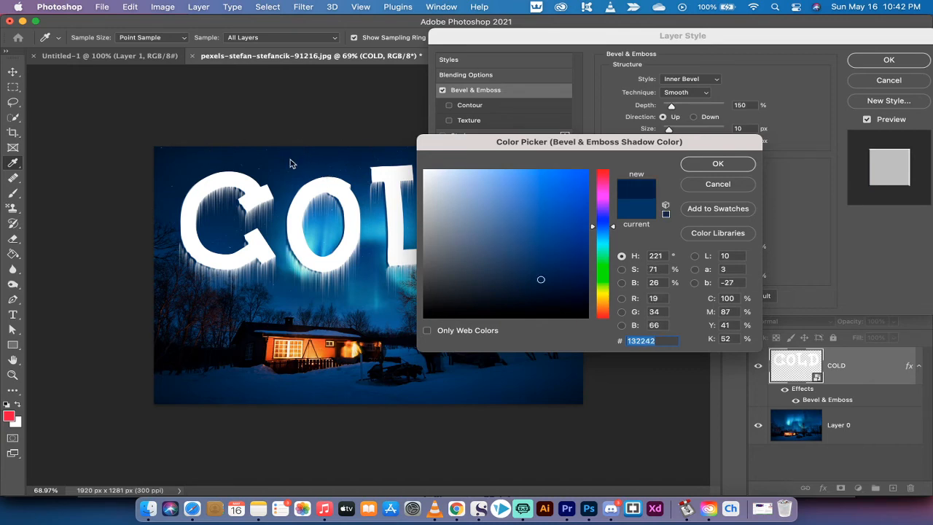
drag(541, 279, 537, 269)
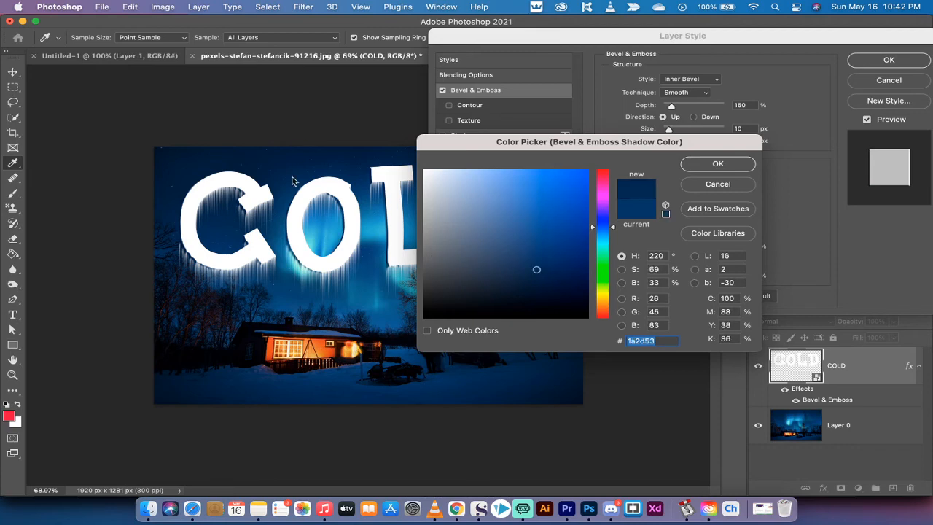
drag(537, 269, 542, 276)
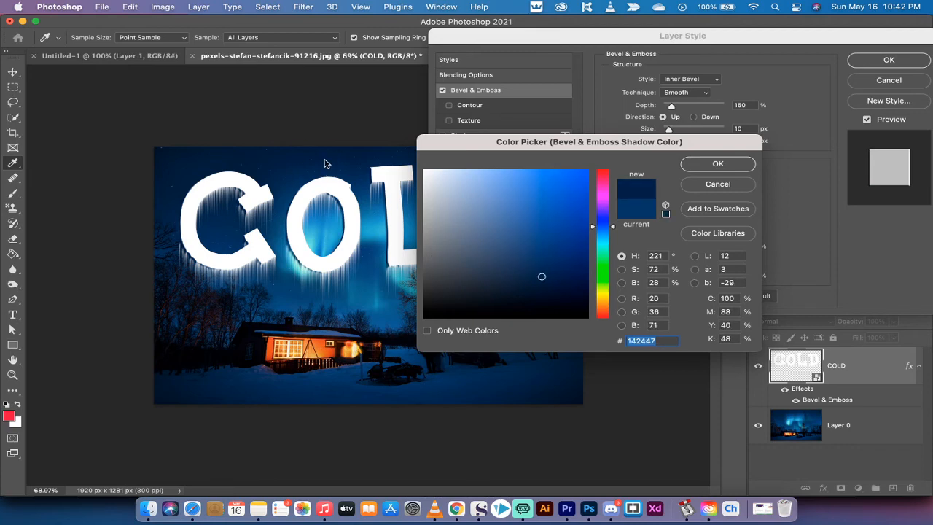
click(718, 163)
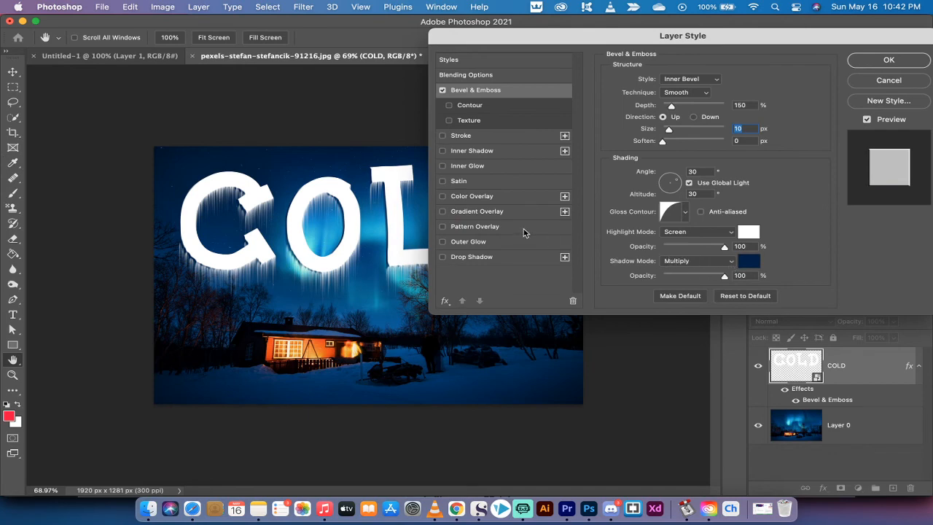
mouse_move(543, 156)
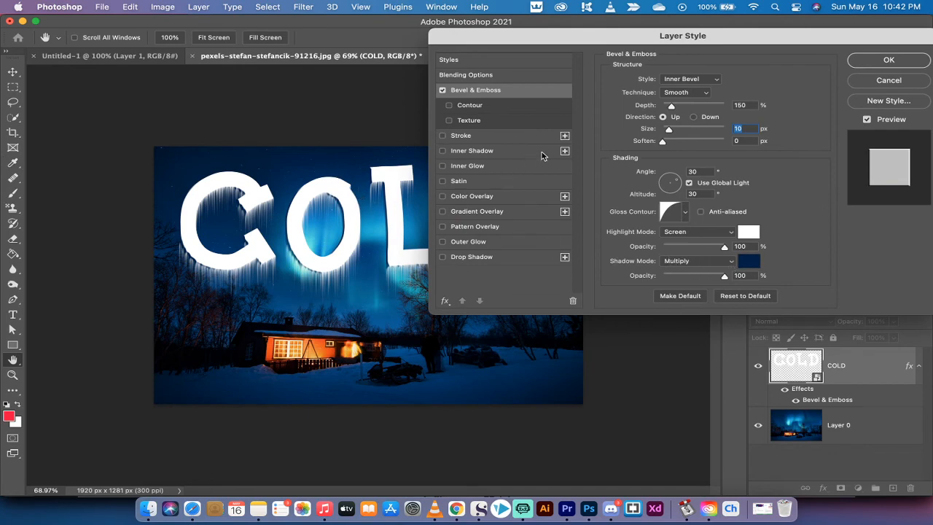
mouse_move(618, 248)
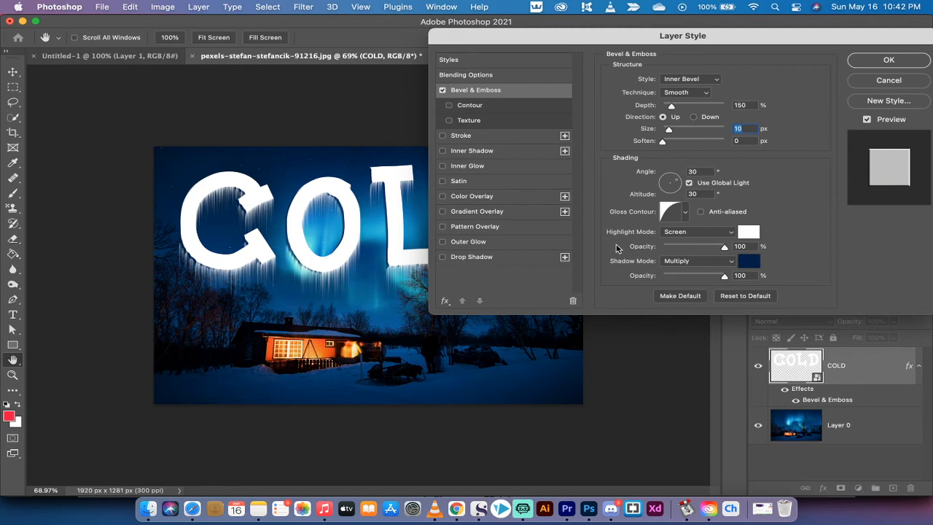
mouse_move(600, 258)
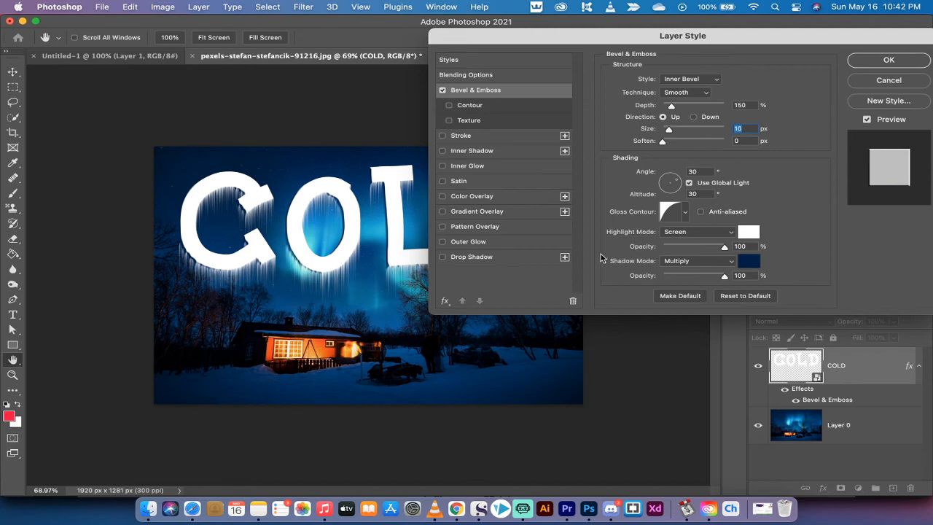
mouse_move(478, 198)
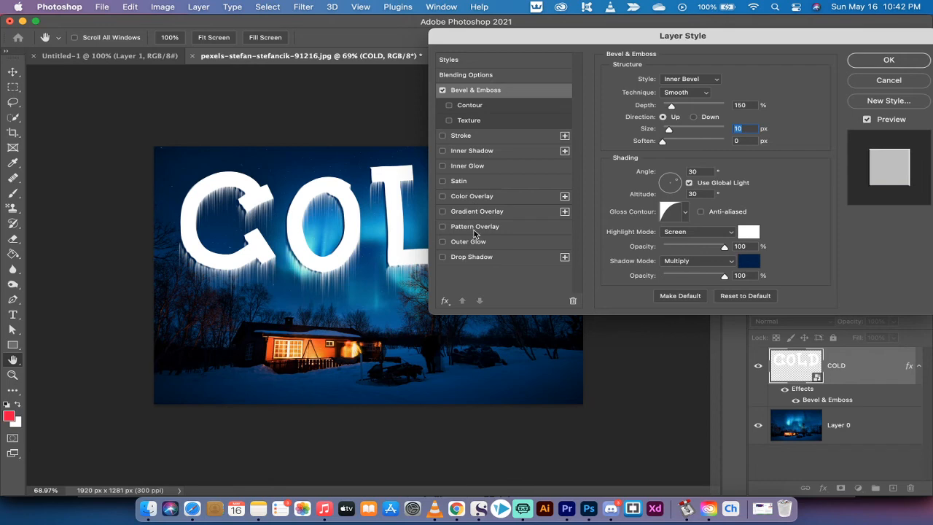
mouse_move(889, 60)
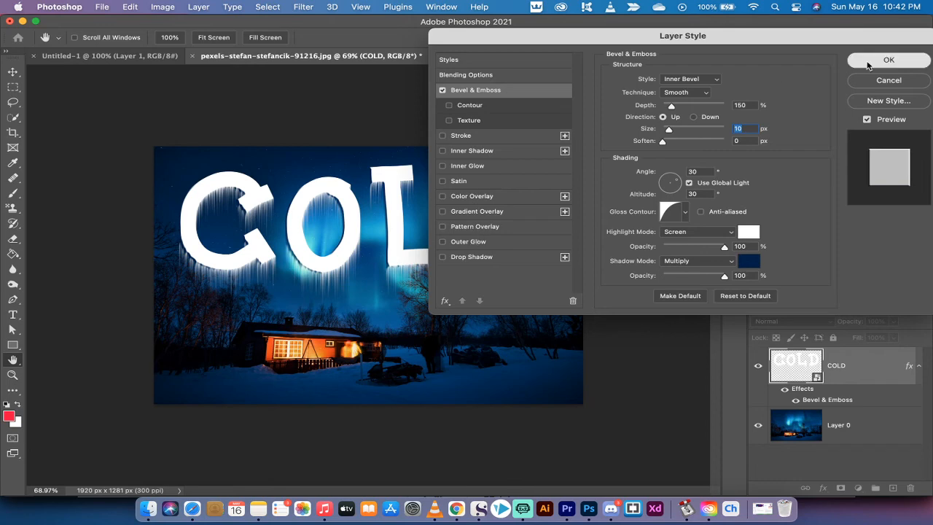
Step: Confirm the Bevel & Emboss style on the COLD text layer
click(889, 60)
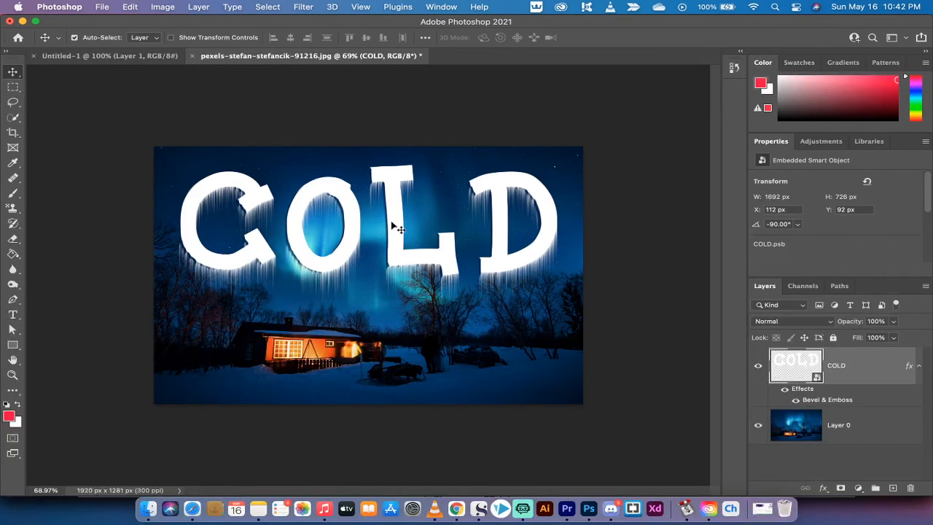
mouse_move(470, 254)
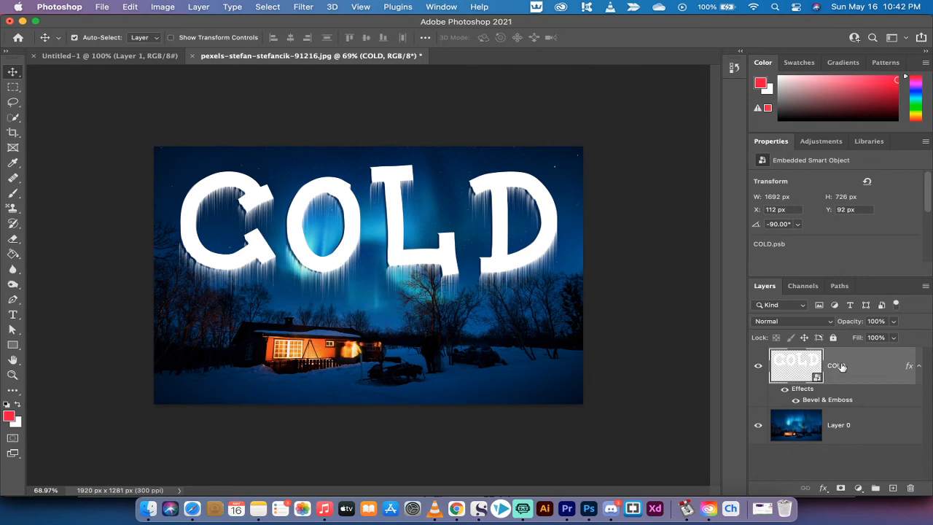
mouse_move(800, 365)
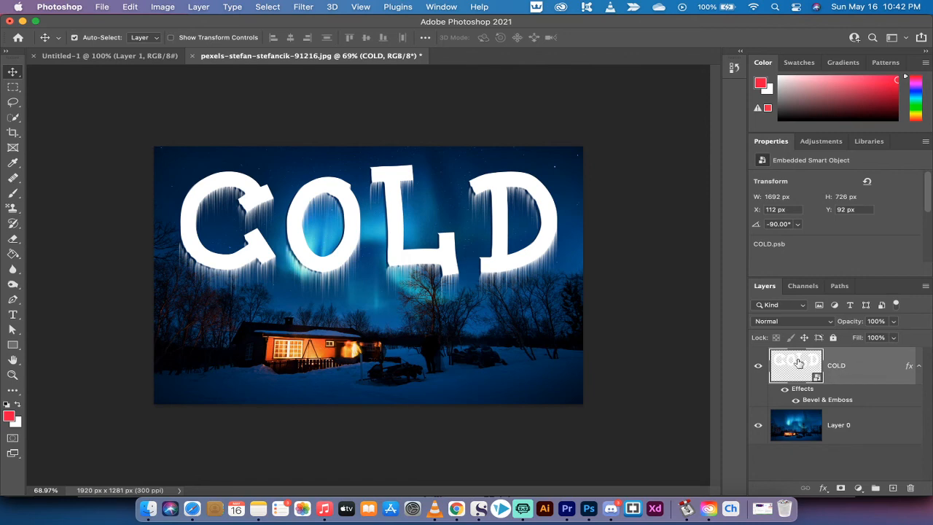
mouse_move(859, 365)
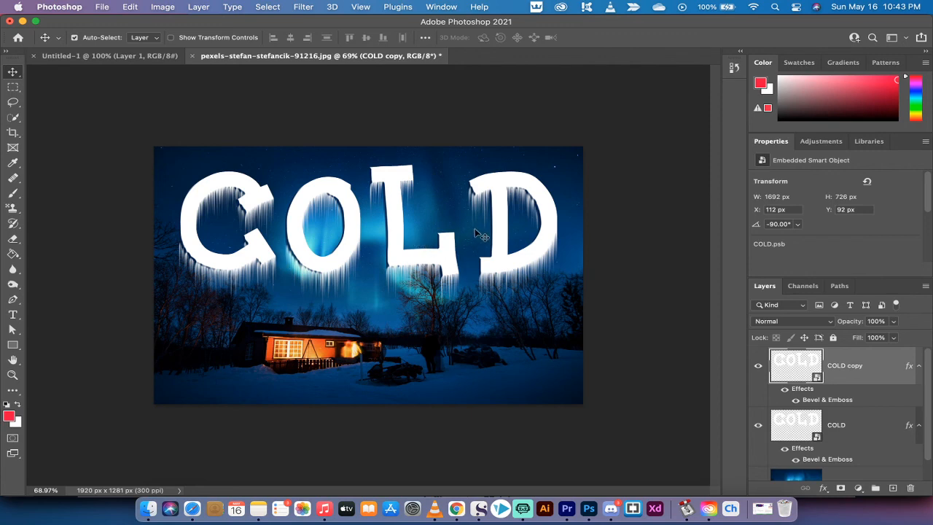
mouse_move(375, 210)
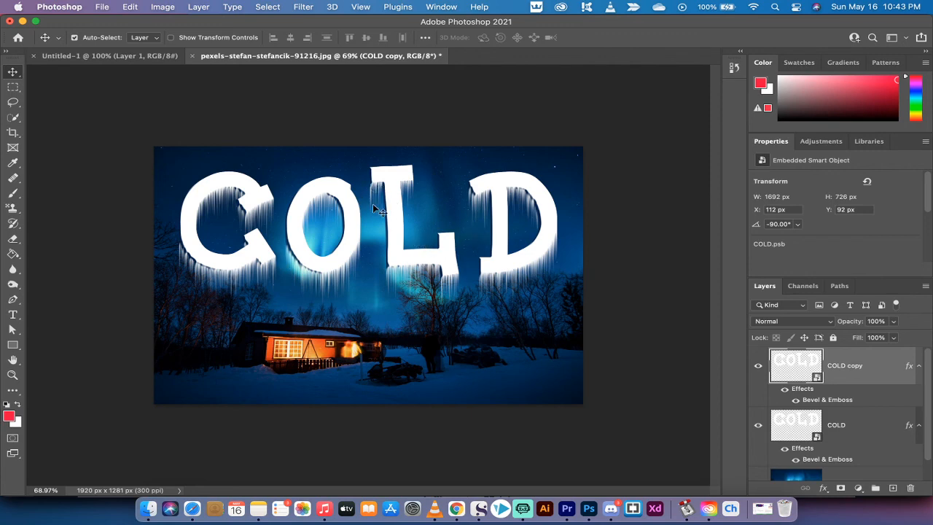
mouse_move(704, 355)
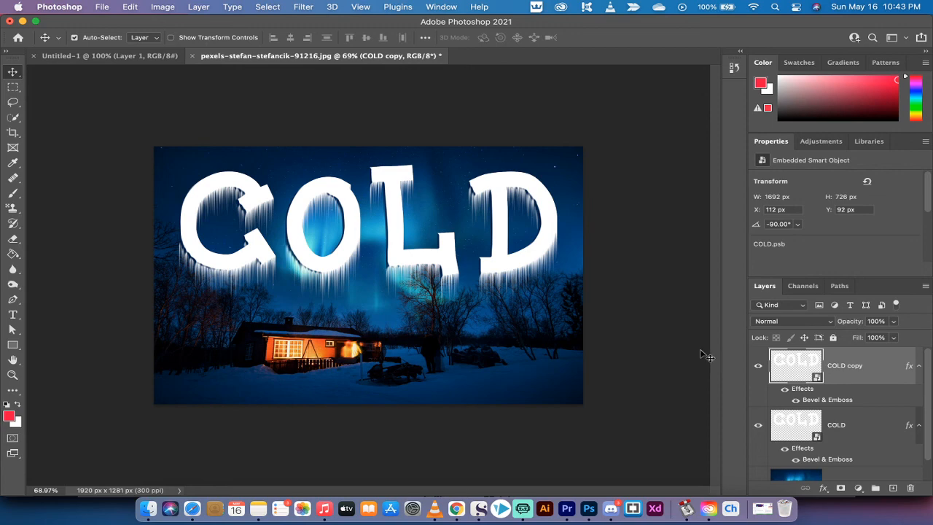
mouse_move(815, 402)
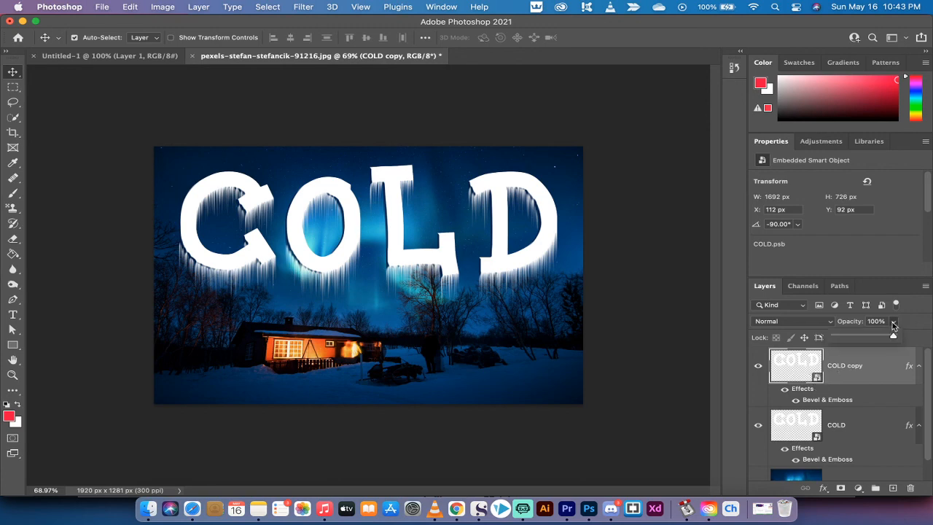
Step: Lower the COLD copy layer's opacity to 51% in the Layers panel
drag(893, 337, 872, 337)
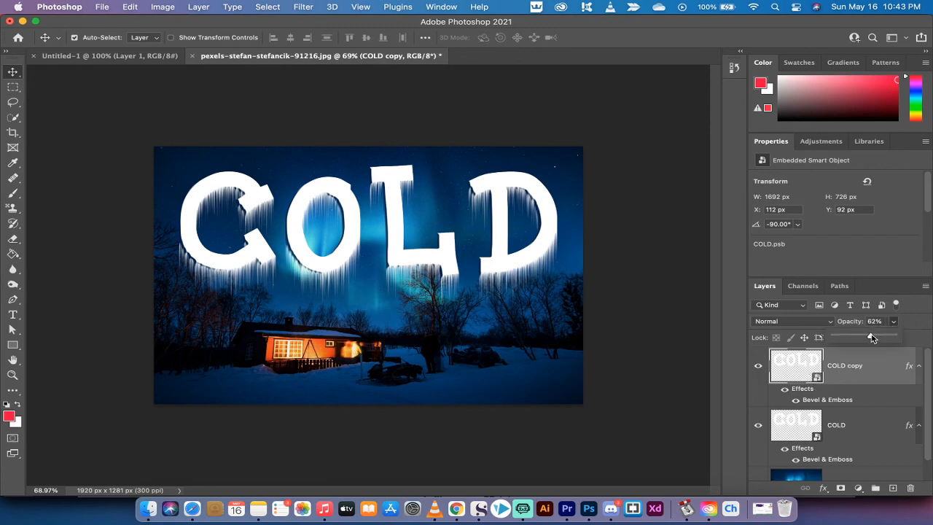
drag(882, 337, 864, 337)
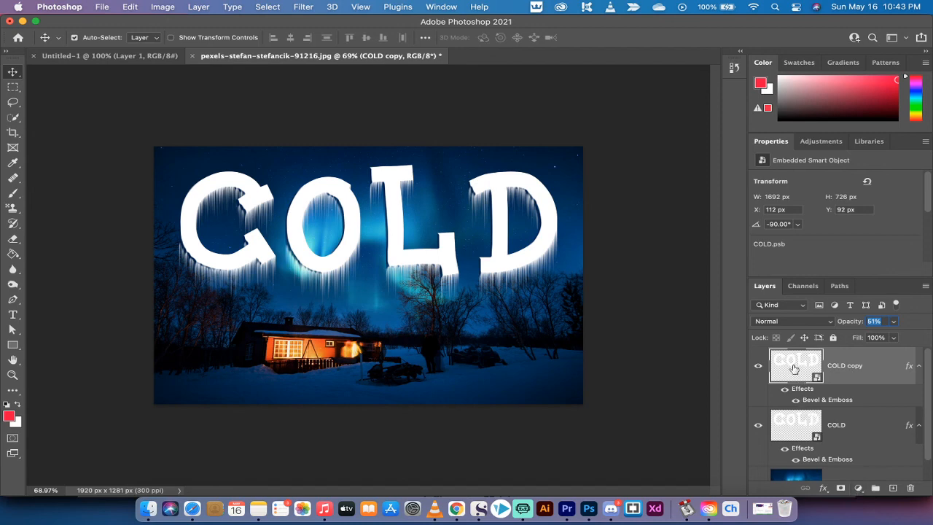
mouse_move(796, 365)
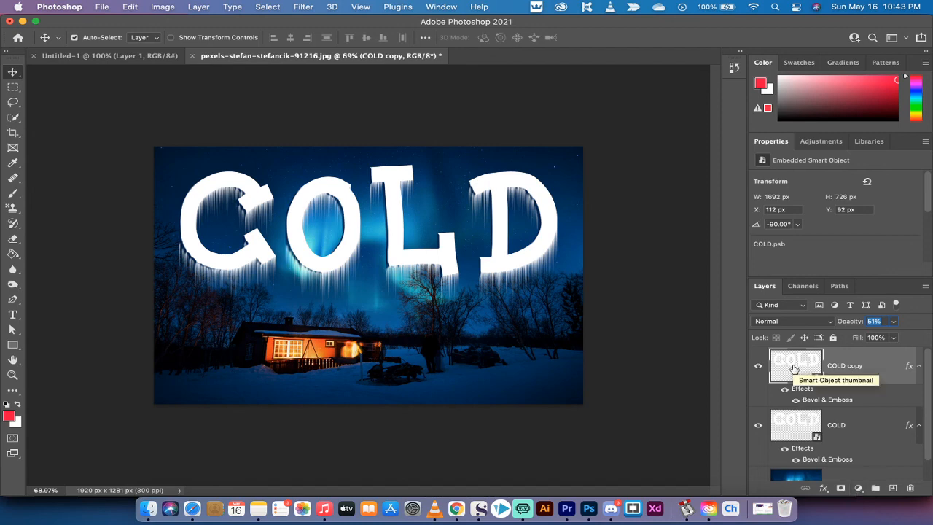
double_click(797, 364)
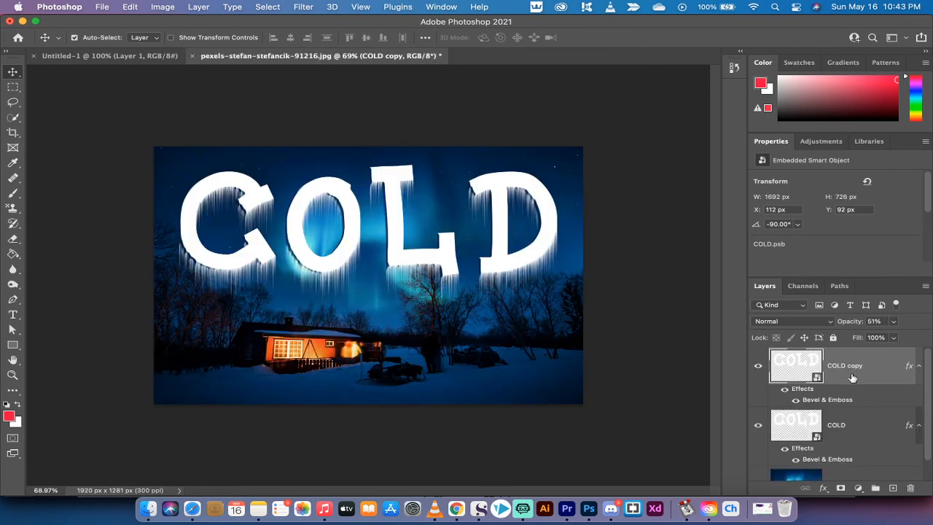
mouse_move(397, 186)
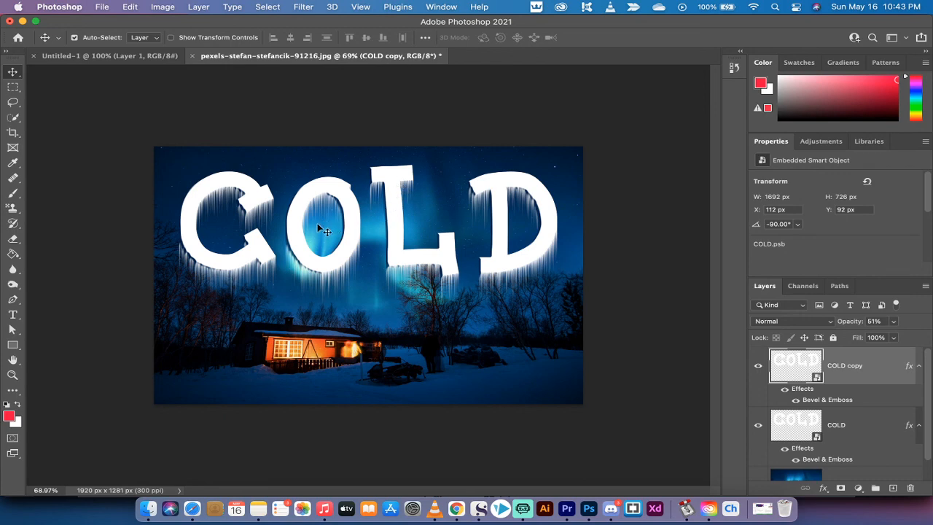
mouse_move(540, 348)
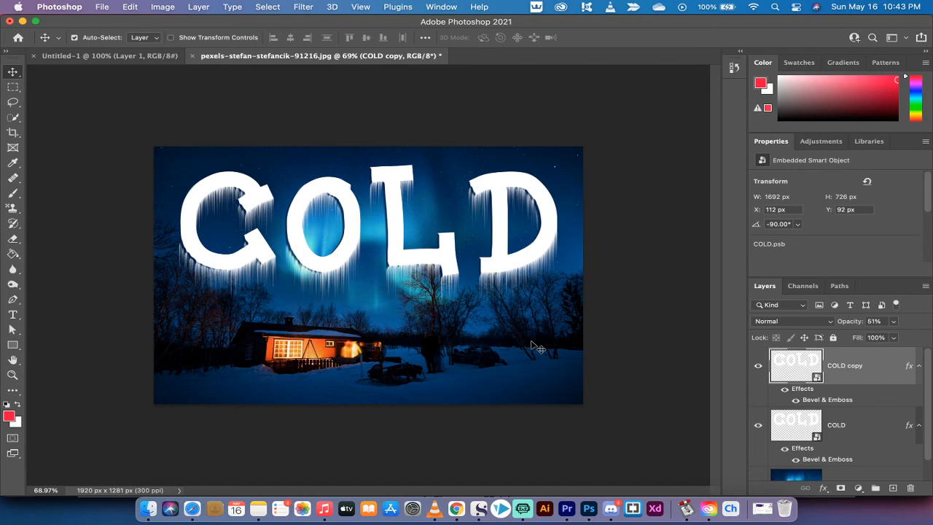
mouse_move(547, 493)
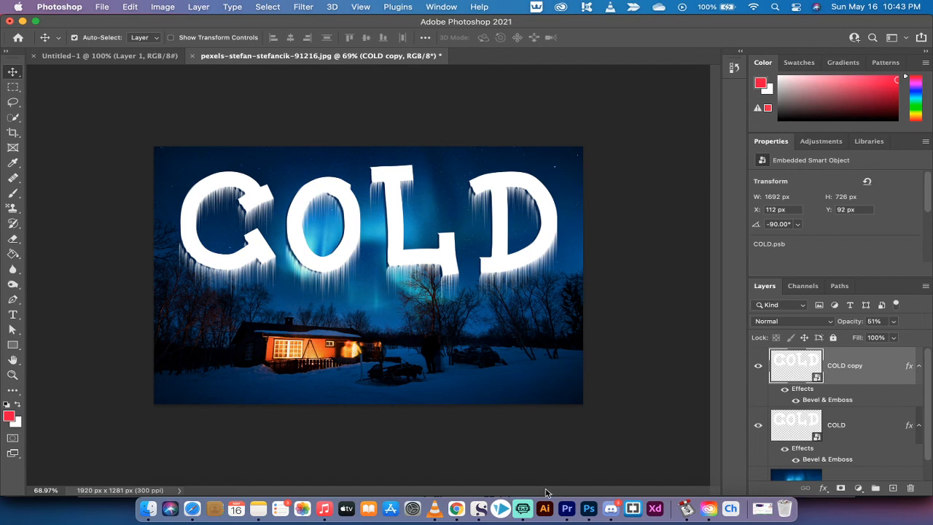